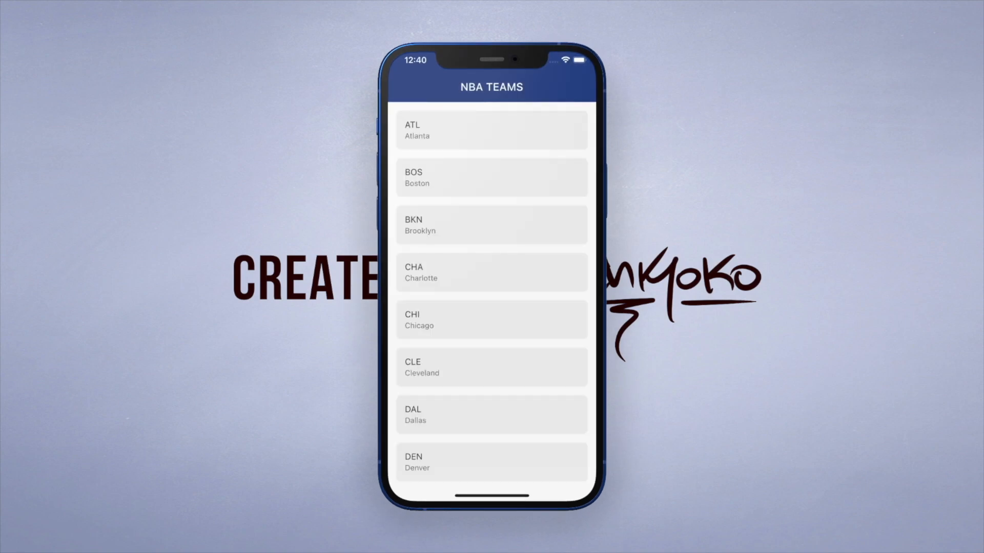
mouse_move(577, 340)
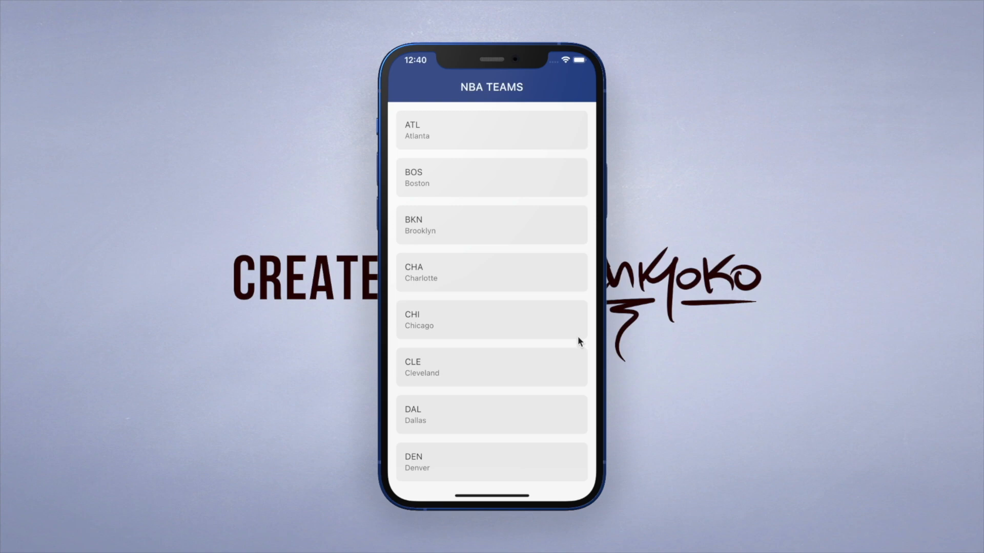
View the balldontlie Players > Get All Players endpoint docs with its sample JSON response in Chrome
scroll("down", 3)
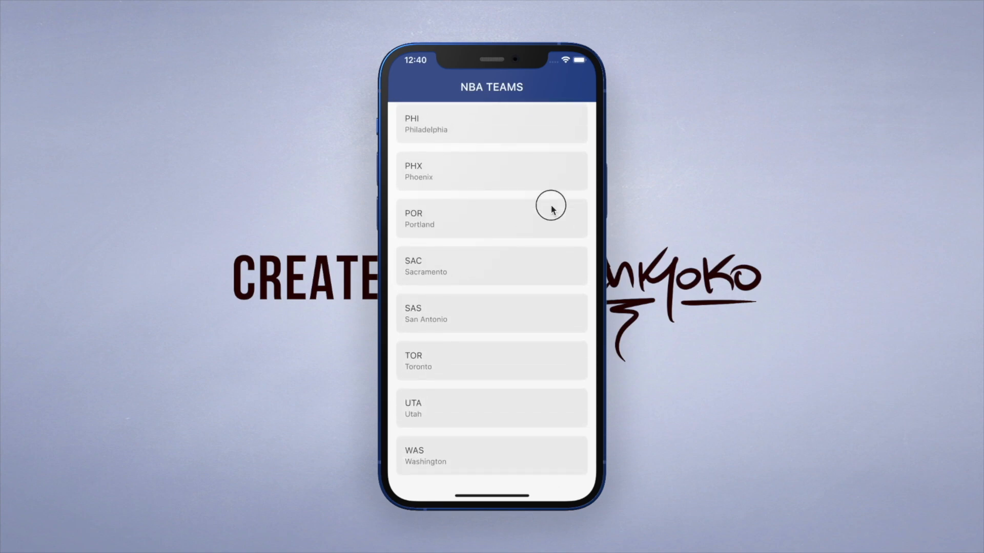
scroll("up", 3)
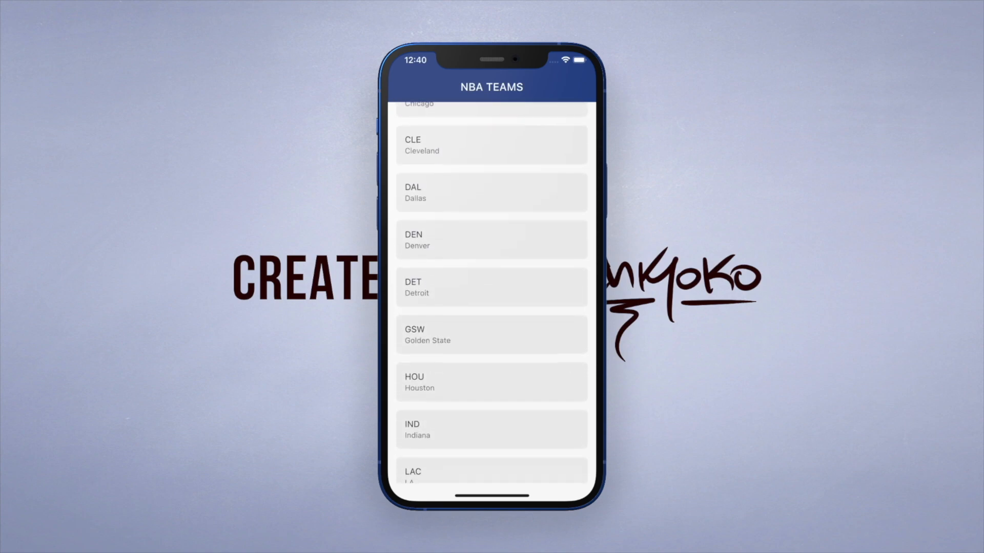
scroll("down", 3)
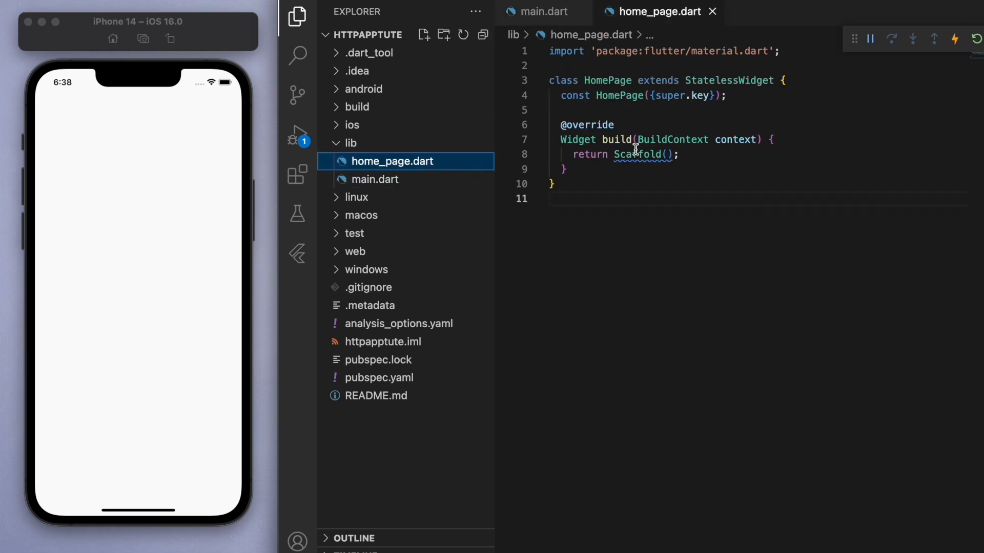
double_click(637, 155)
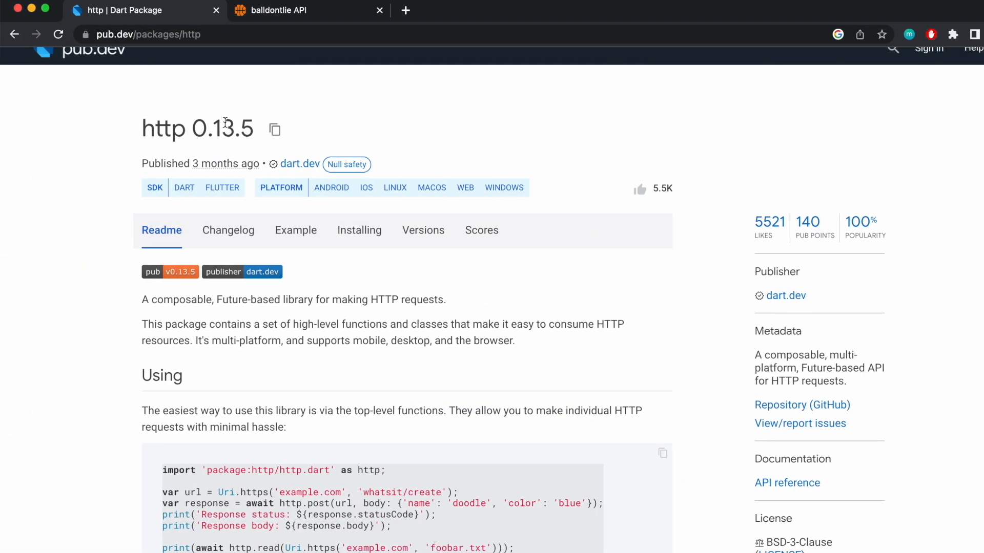
scroll("down", 3)
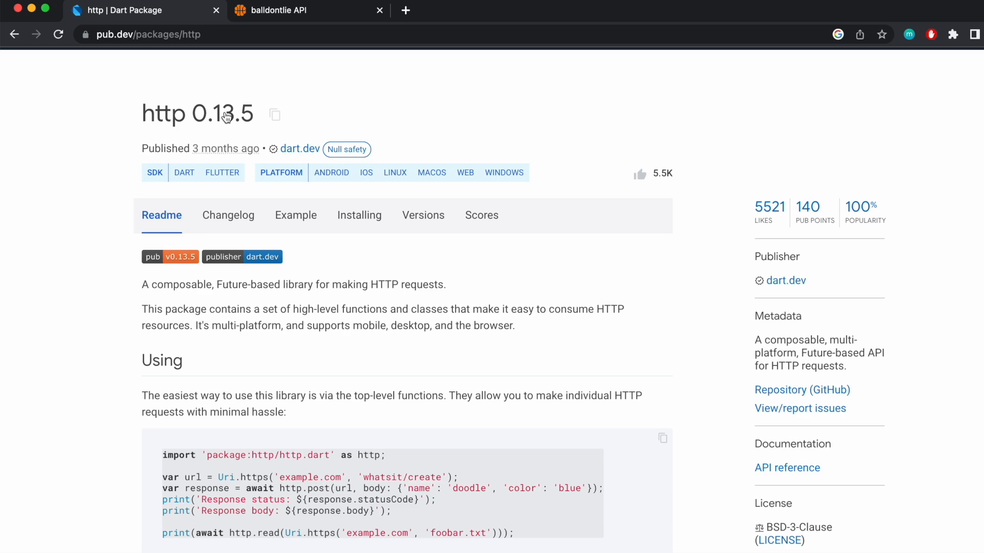
left_click(274, 114)
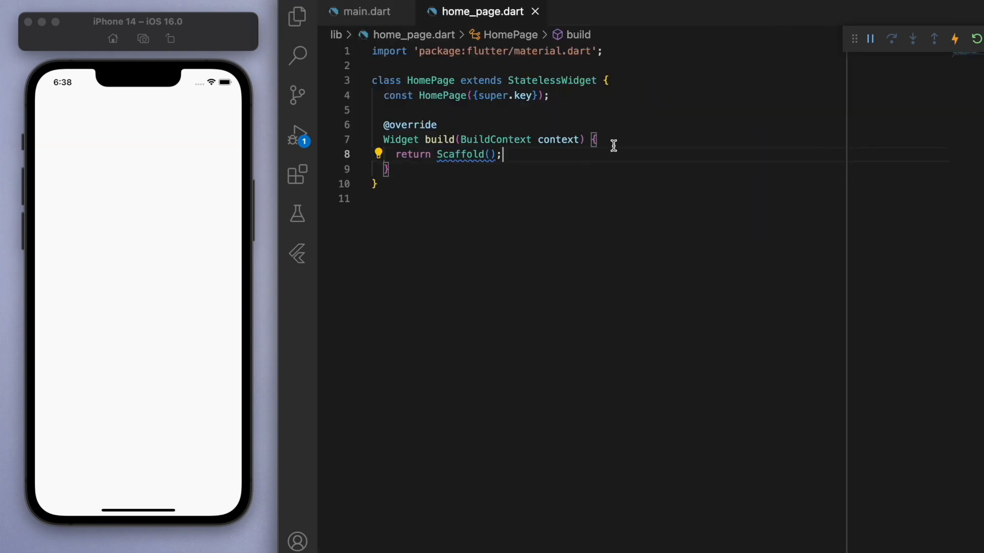
key("Enter")
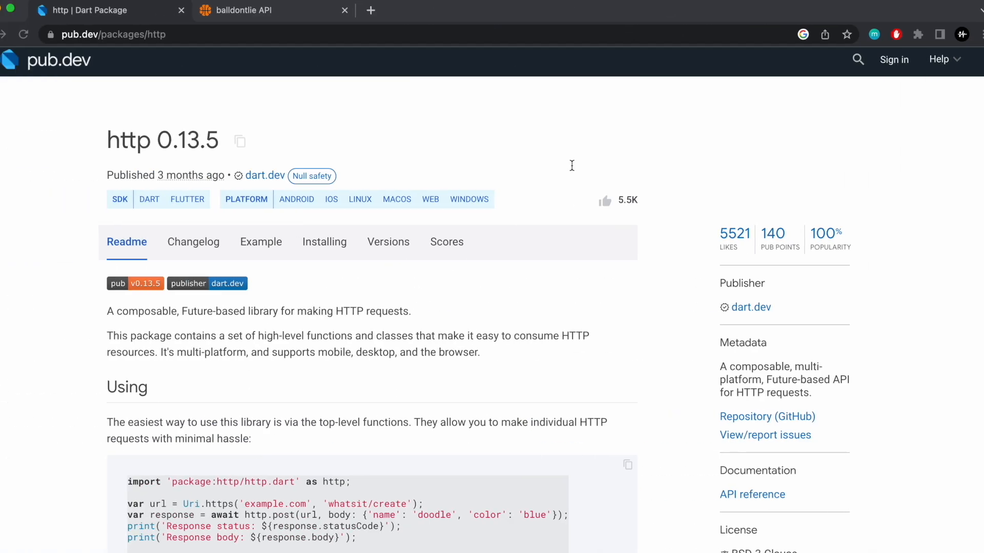
left_click(270, 10)
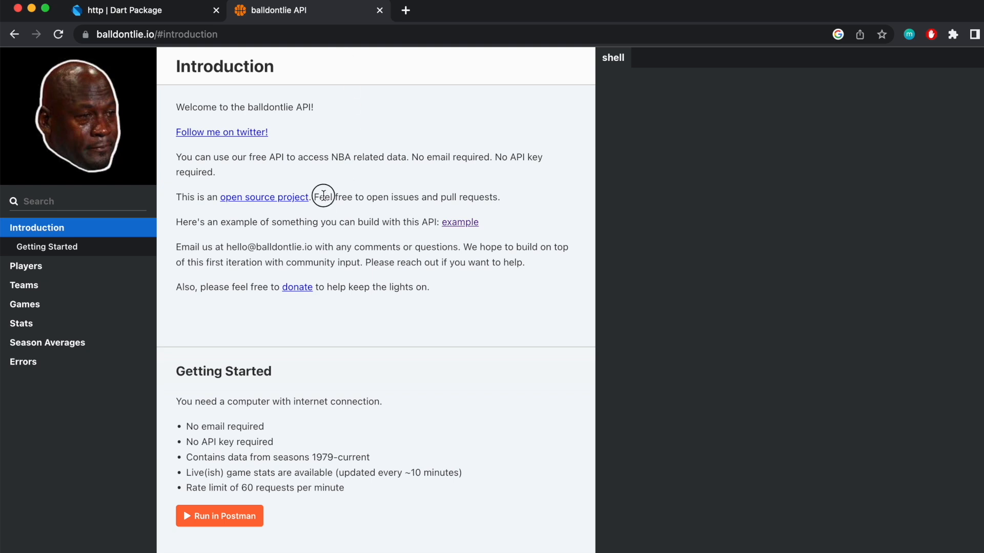
scroll("down", 3)
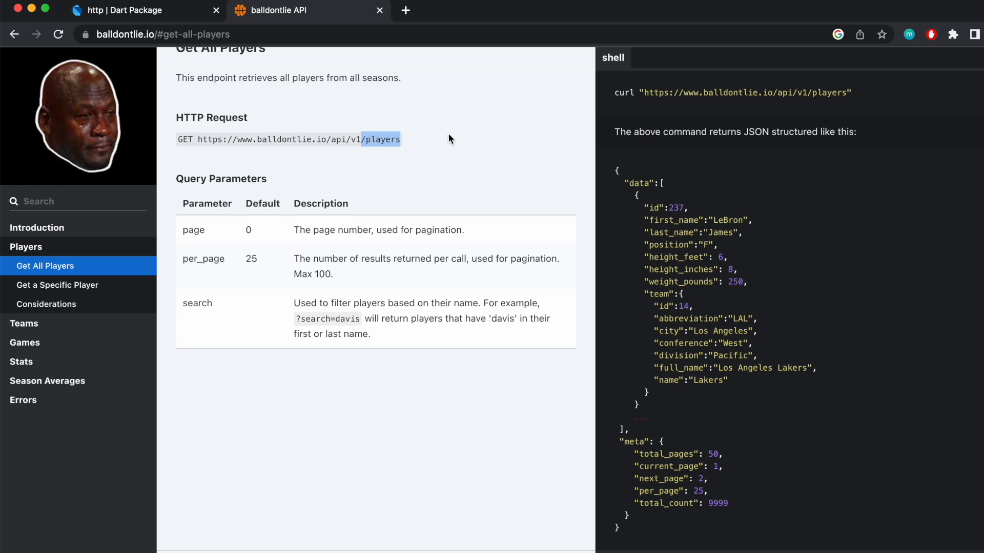
mouse_move(720, 268)
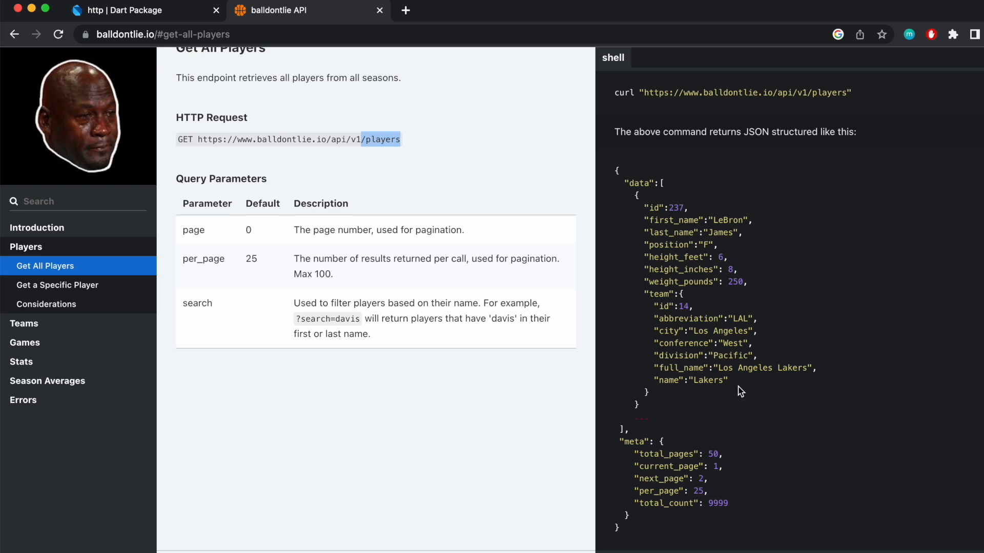
scroll("down", 3)
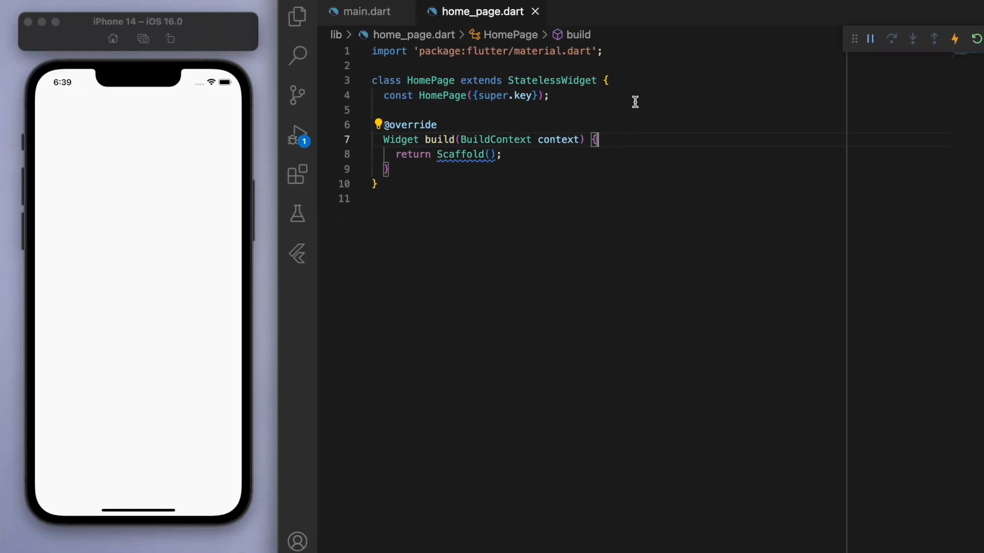
Add a '// get teams' comment and a Future getTeams() async method below the constructor
left_click(550, 96)
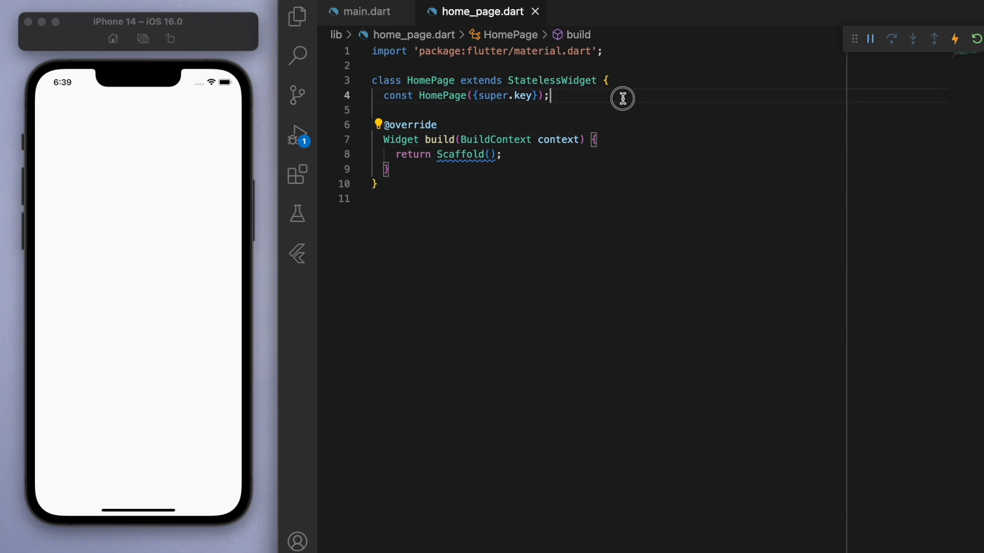
type("// get teams")
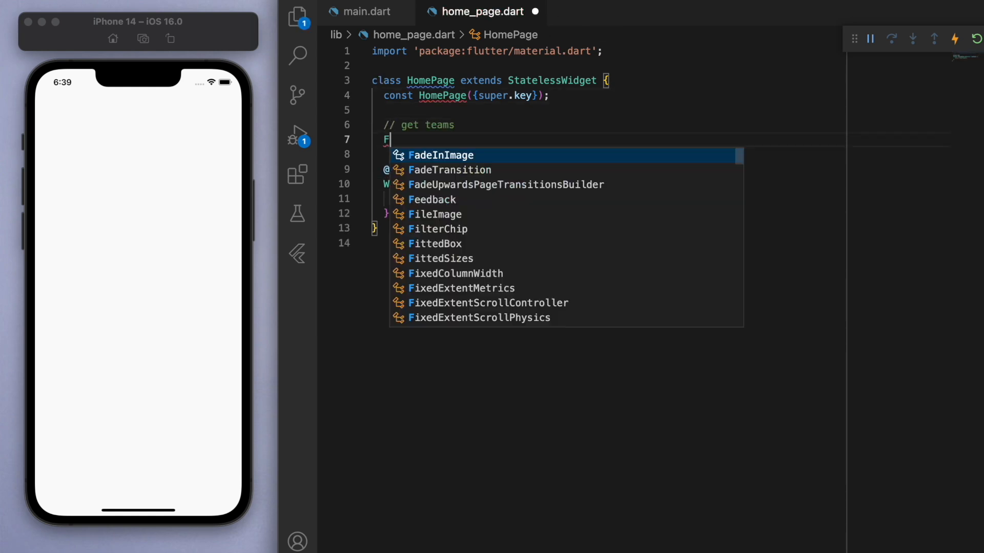
type("uture getTea")
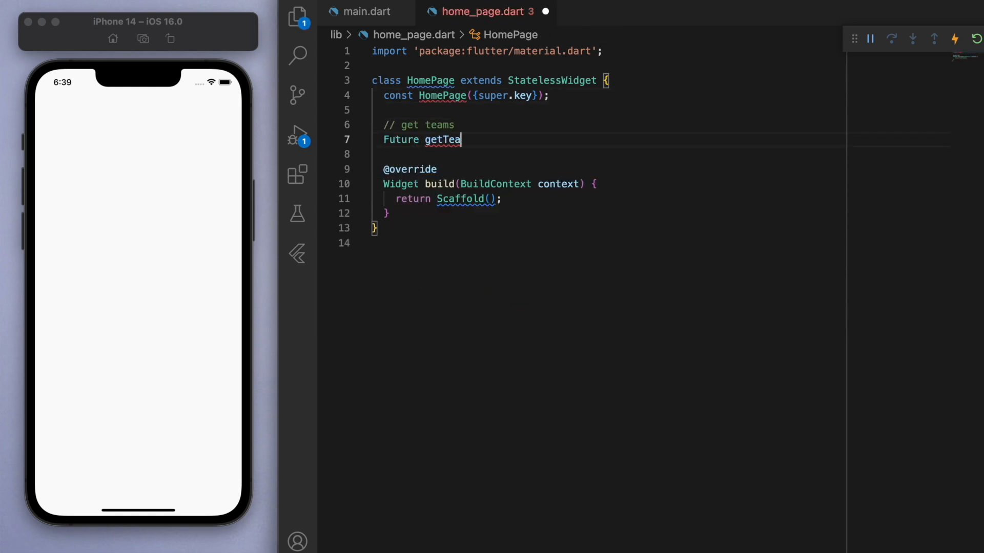
type("ms() async {")
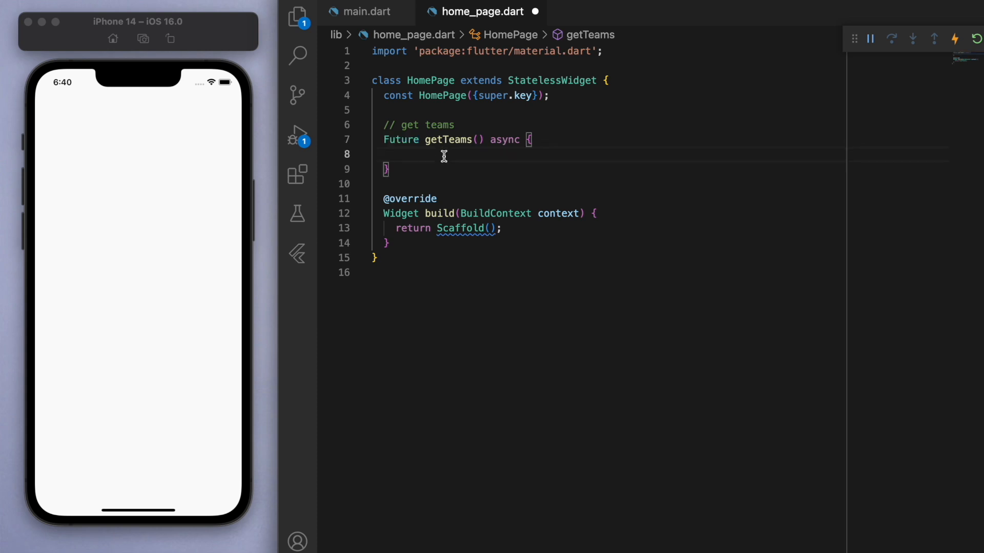
Await http.get on the balldontlie api/v1/teams Uri into a response variable, importing http
type("var response = w")
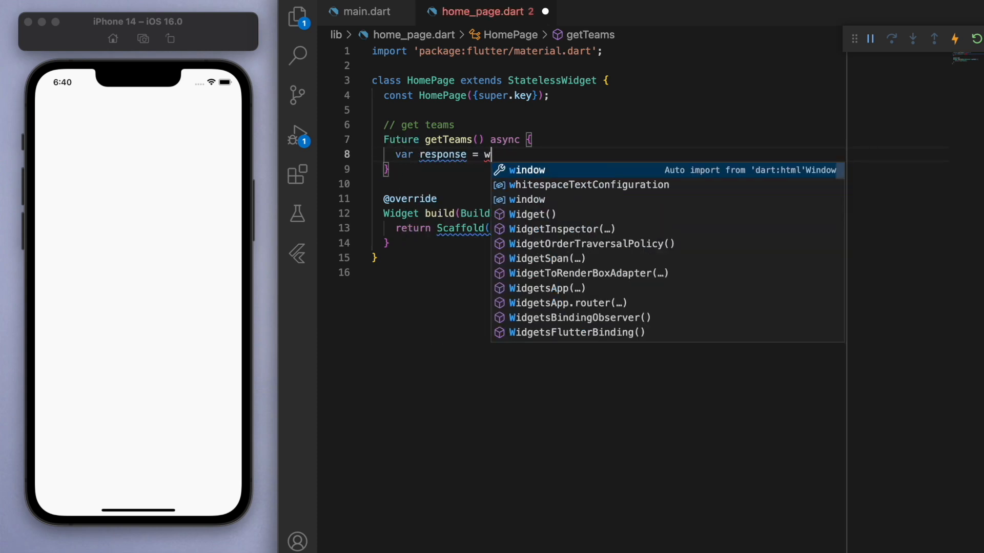
type("await")
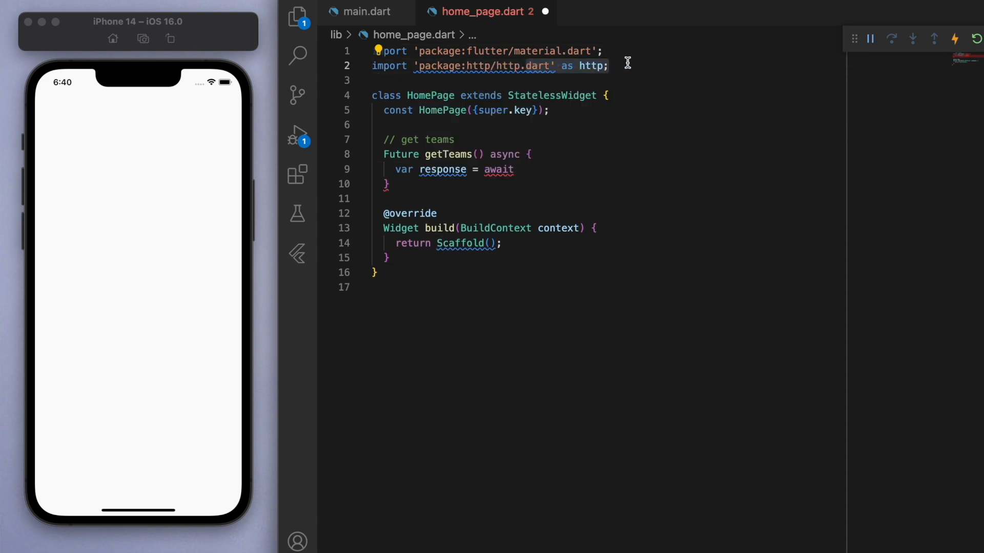
type("http.get(url)")
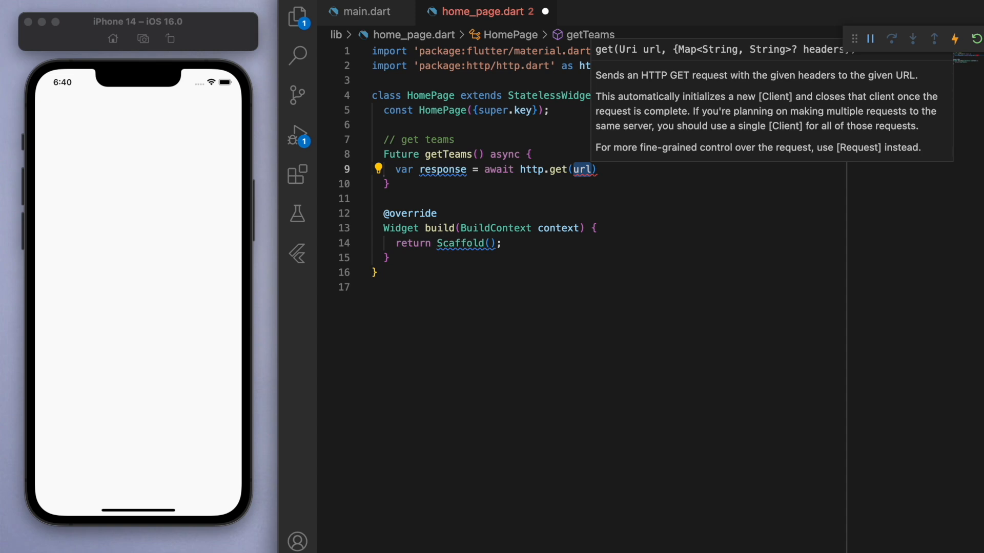
type("Uri.p")
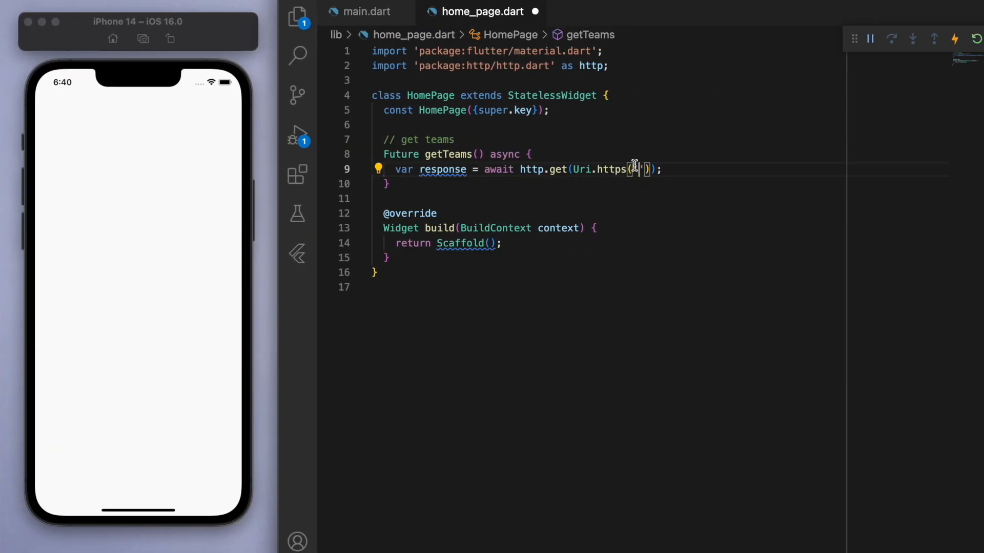
type("'https://www.balldontlie.io/api/v1/teams'")
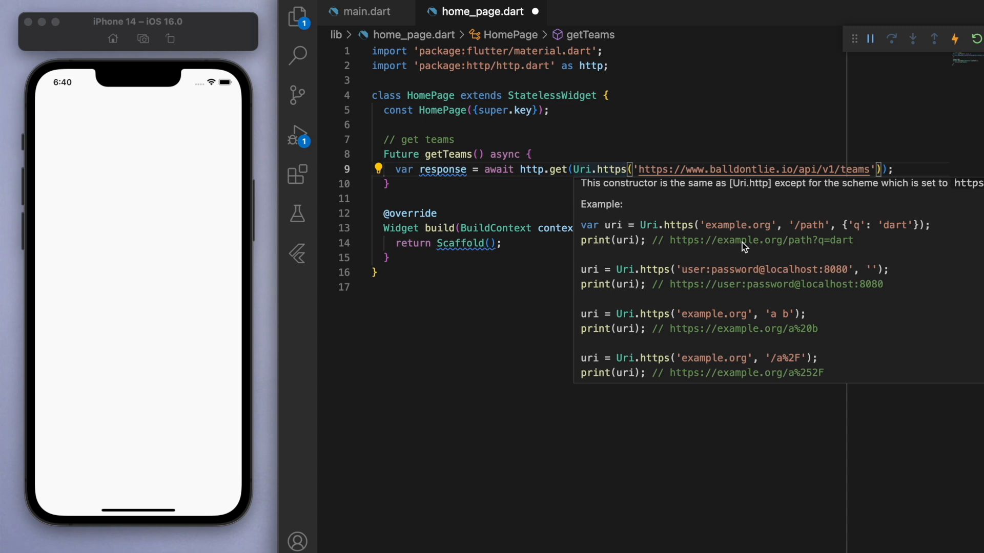
mouse_move(780, 230)
type("', ")
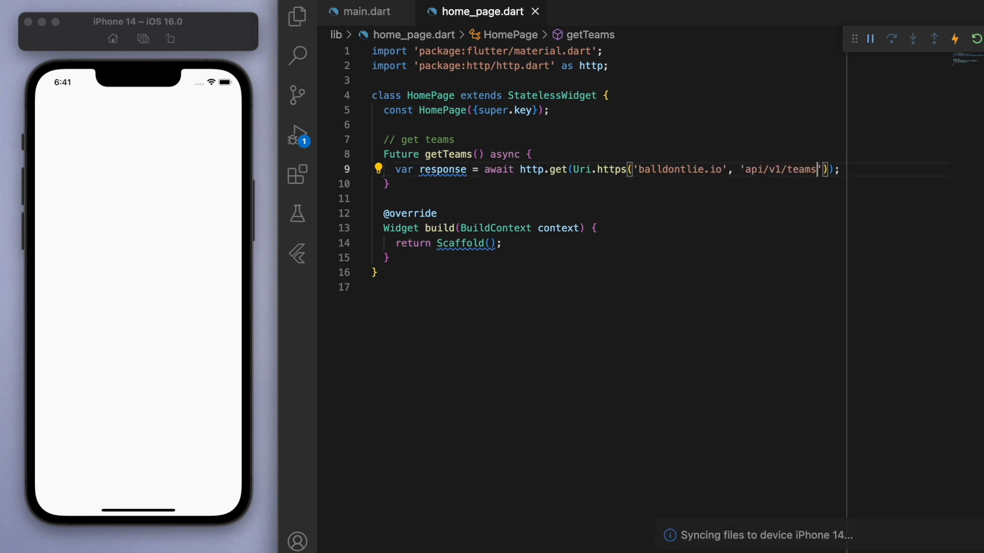
Print the response and call getTeams() to check the request runs
type("print(response.body);")
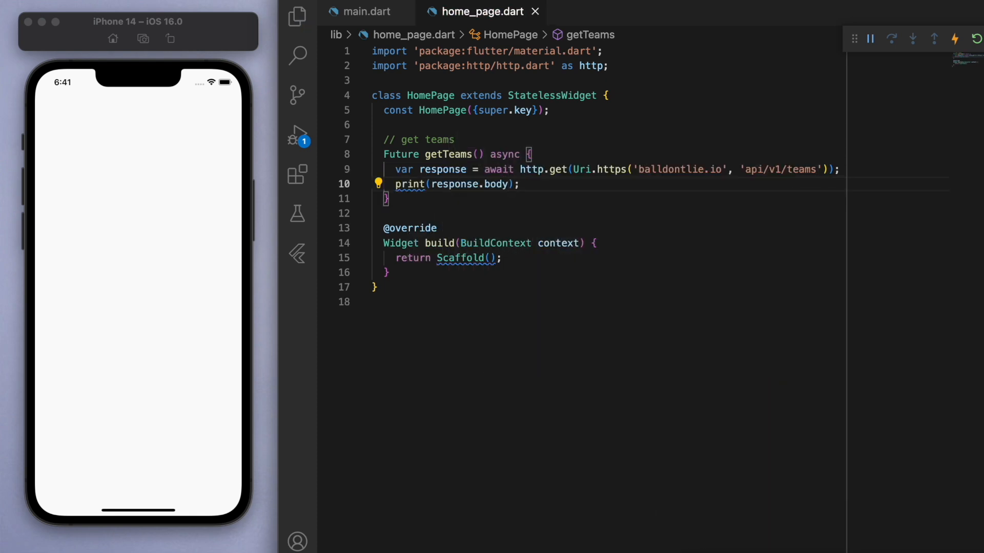
type("getTeams();")
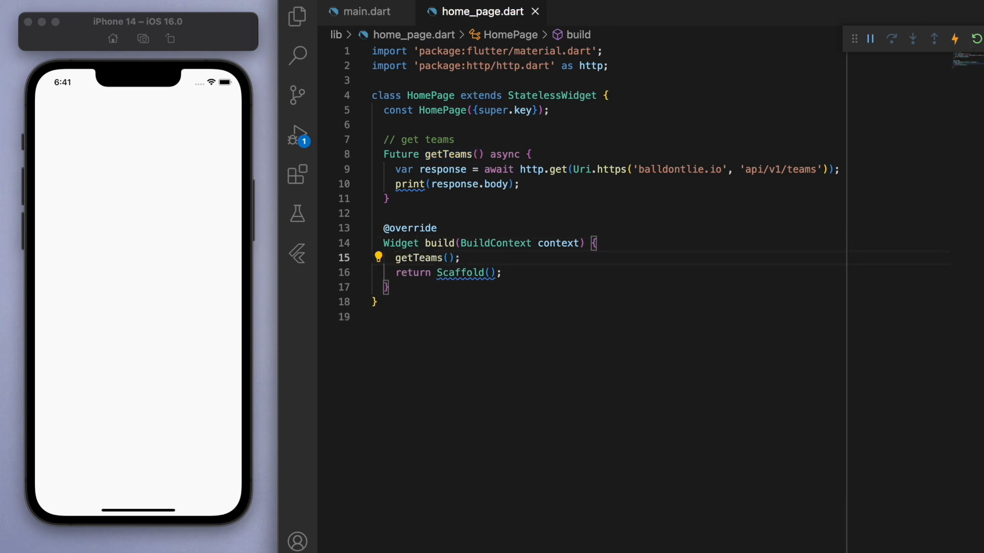
left_click(892, 39)
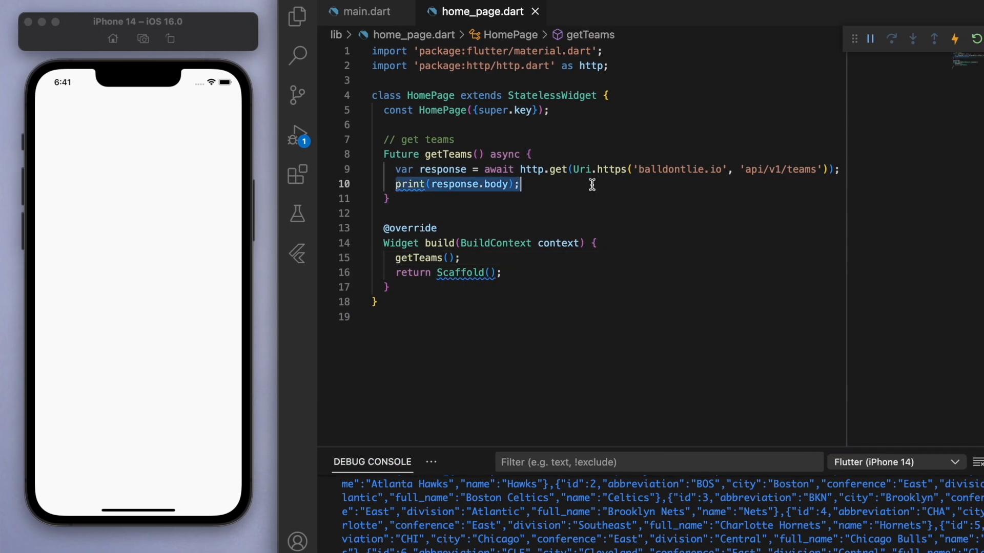
Decode response.body into jsonData and loop for each team in jsonData['data']
type("var jsonData = json")
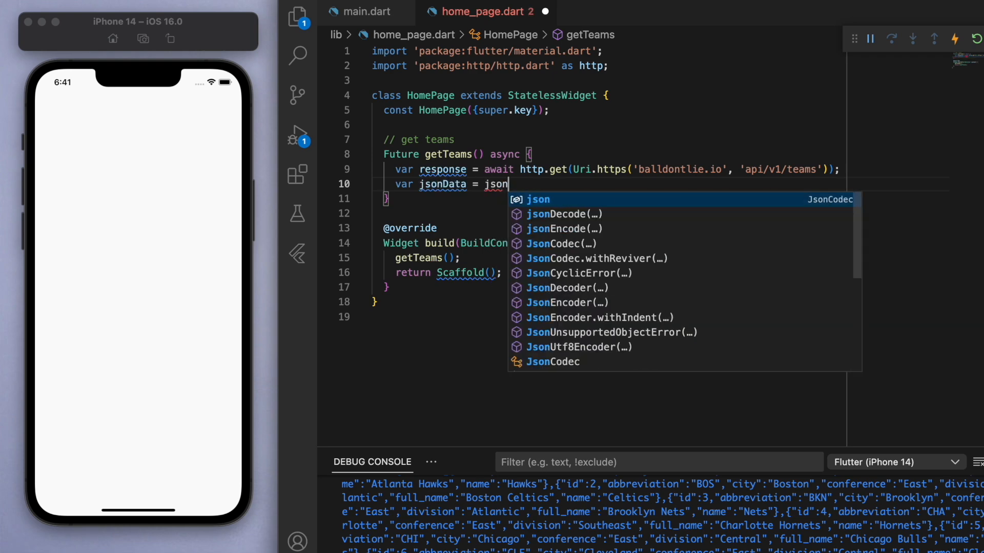
type("Decode(response.body);")
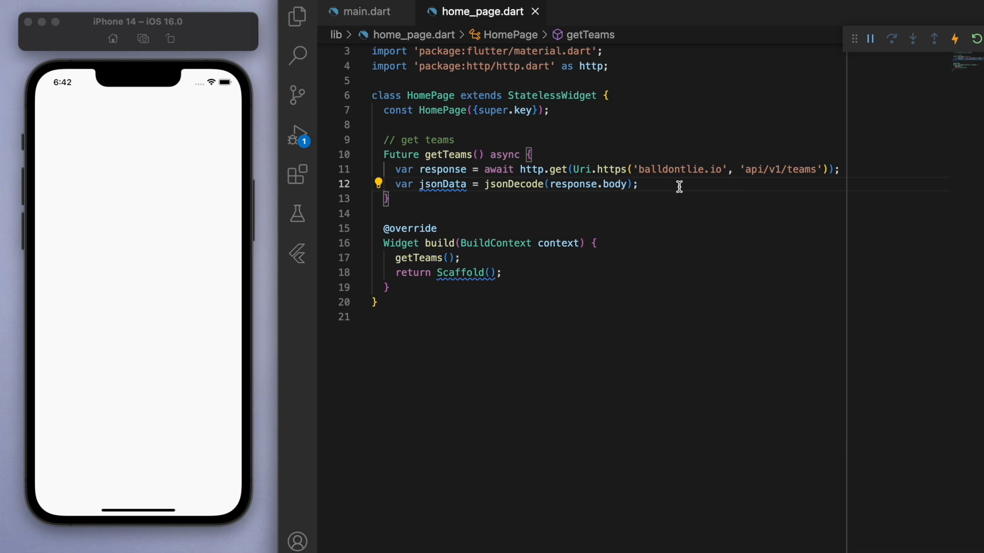
type("for (var eachTeam")
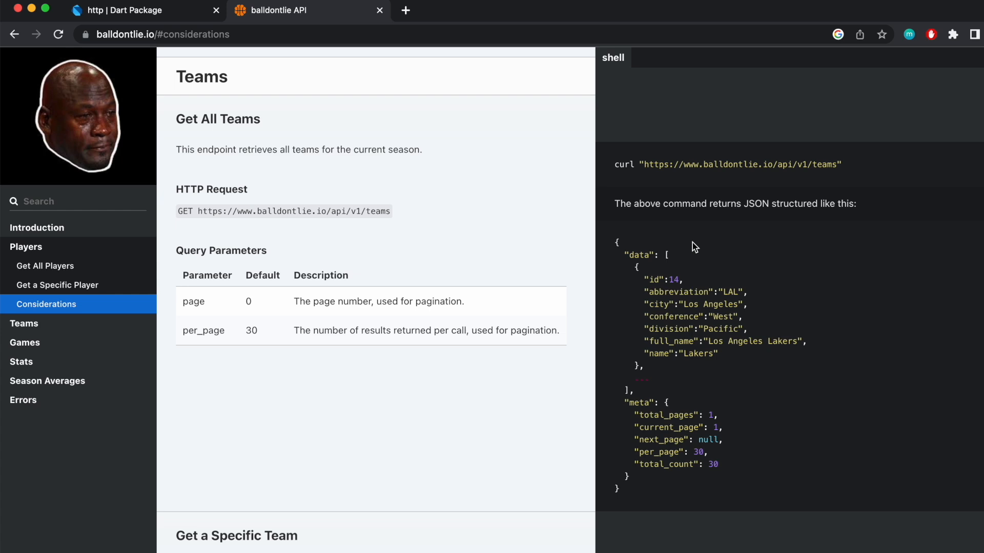
double_click(642, 401)
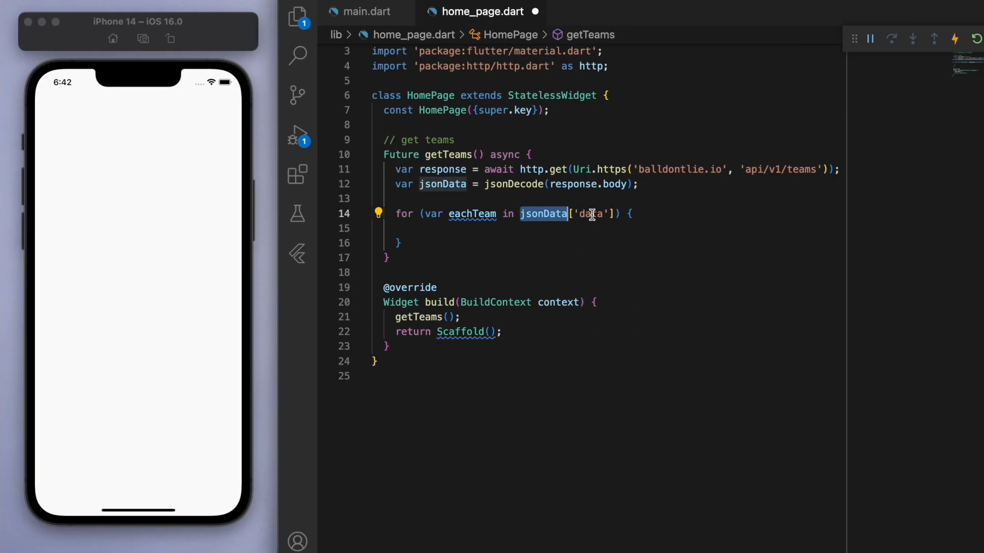
double_click(590, 214)
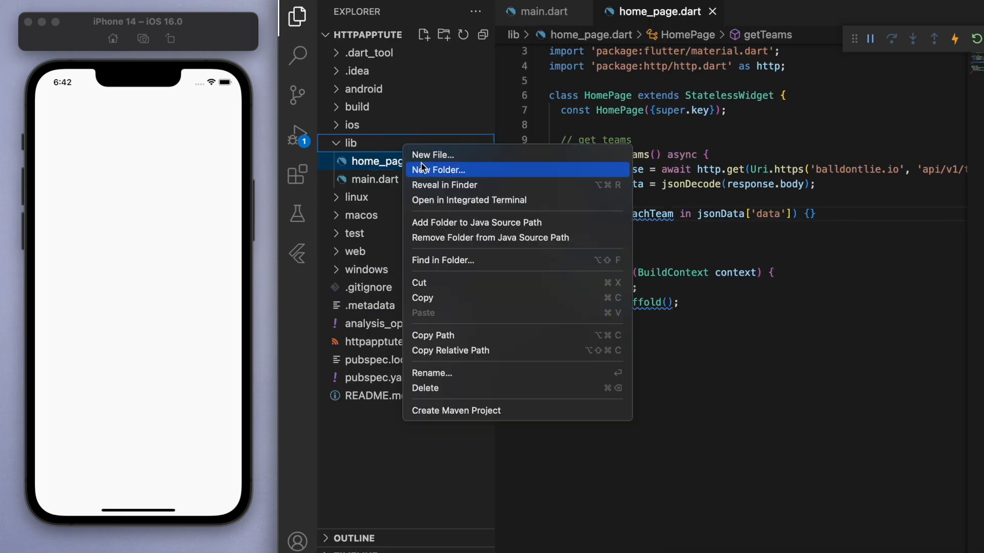
Create lib/model/team.dart with class Team holding final abbreviation and city and a required-named constructor
left_click(441, 169)
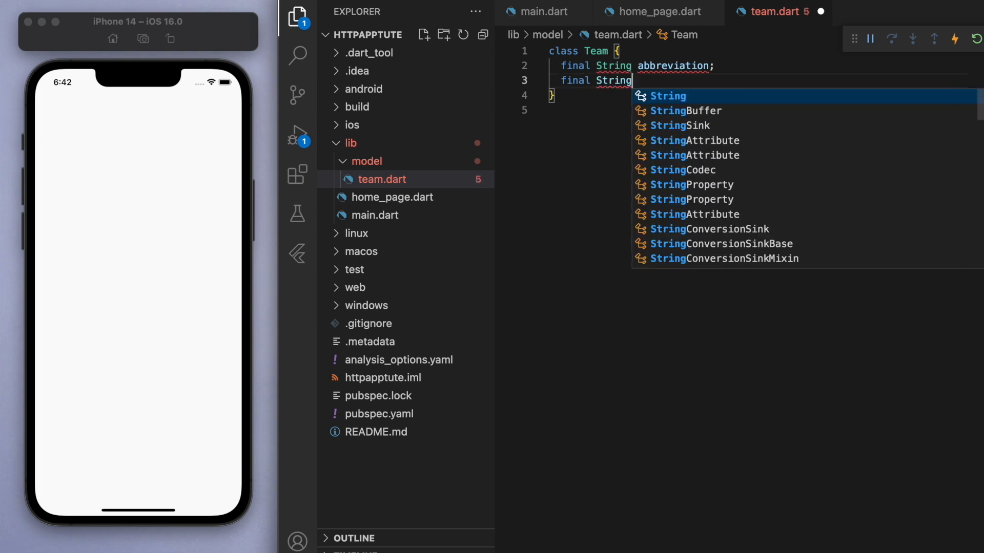
type("city;")
type("Team({")
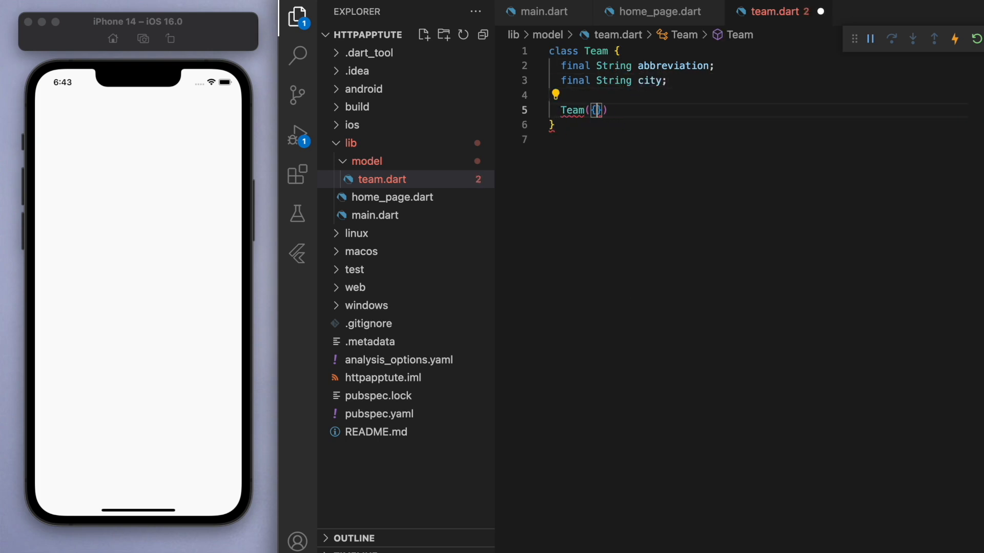
type("required this.abbreviation, required this.city")
type("for (var eachTeam in jsonData['data']) {")
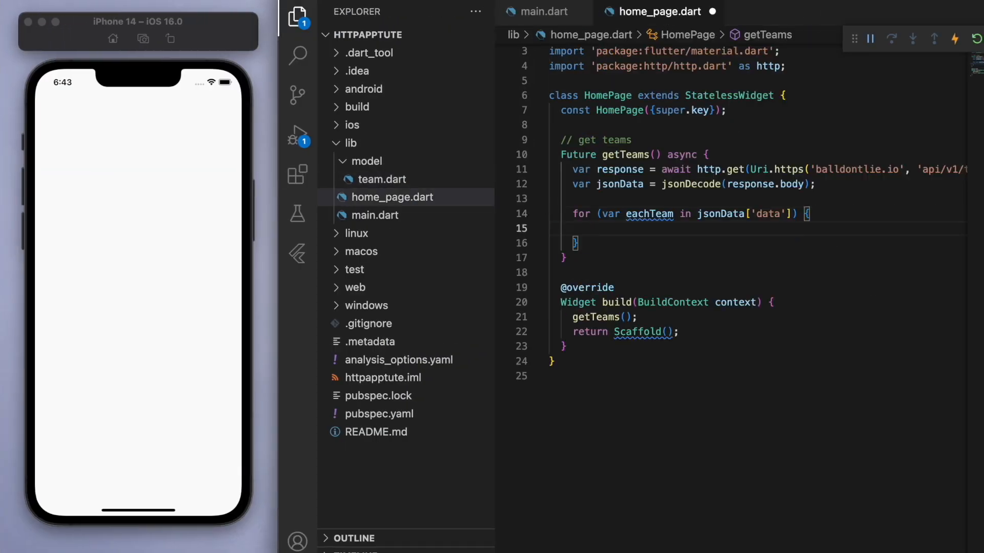
Build a Team from eachTeam['abbreviation'] and eachTeam['city'] inside the loop
type("final team = Team(abbreviation: abbreviation, city: city)")
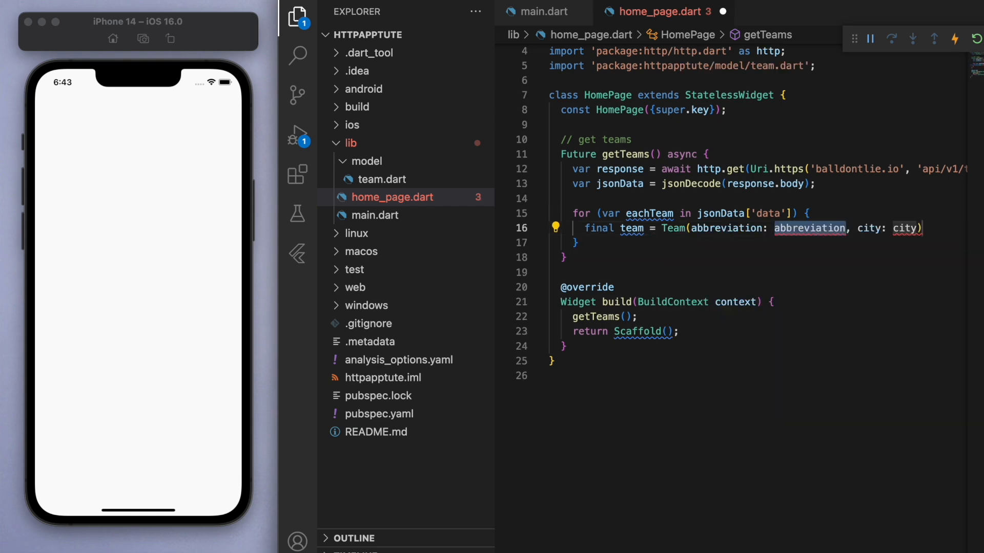
type("eachTeam[]")
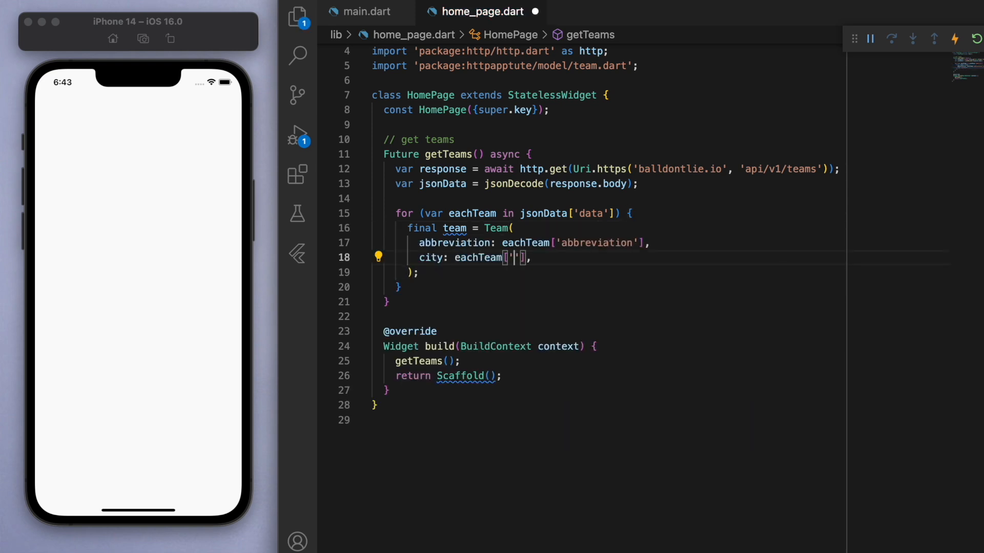
type("city")
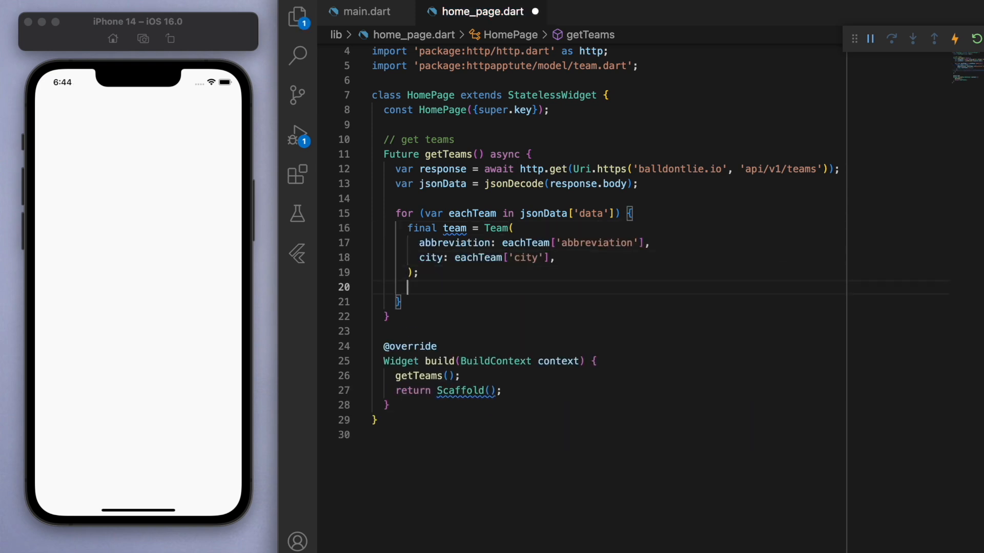
Declare List<Team> teams = [] and add each built team to it
type("teams")
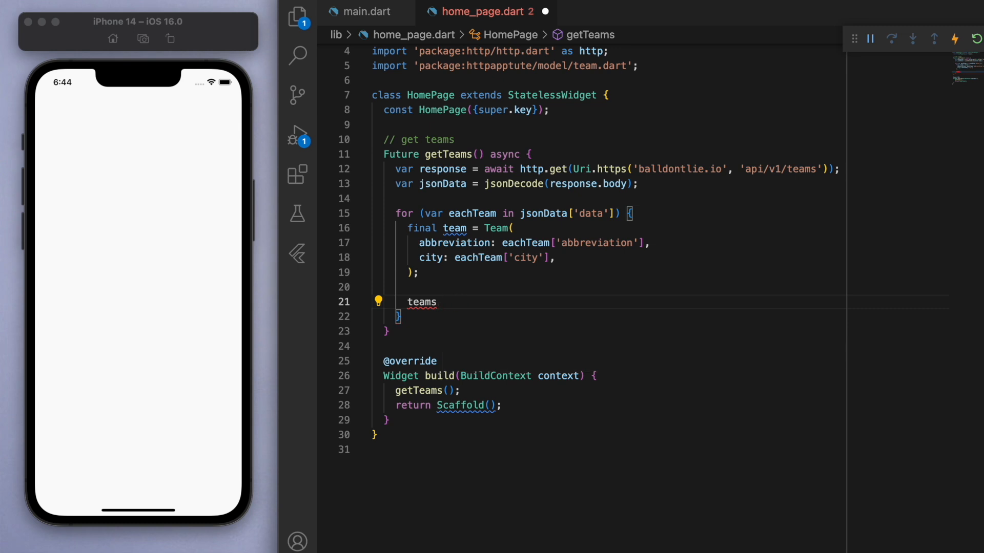
type("List<")
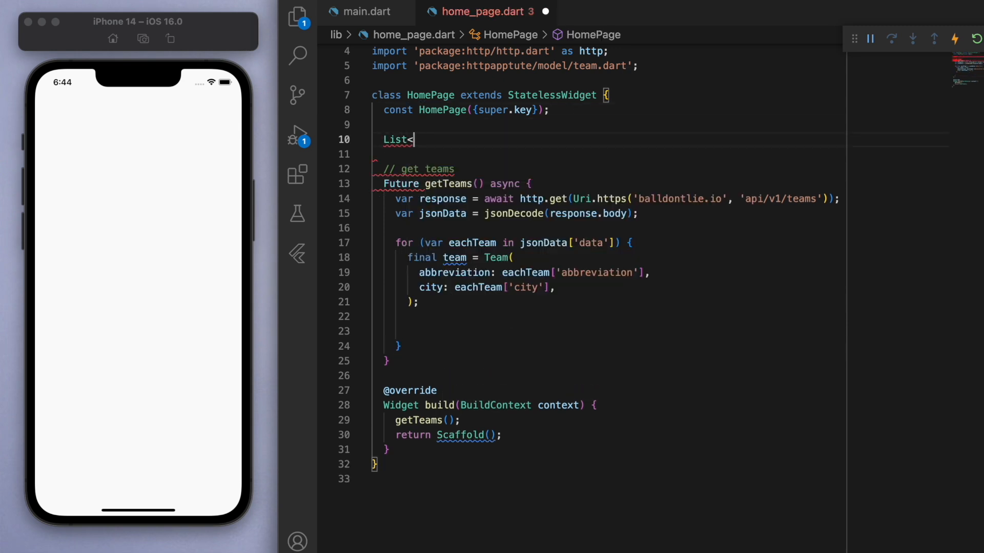
type("Team> teams")
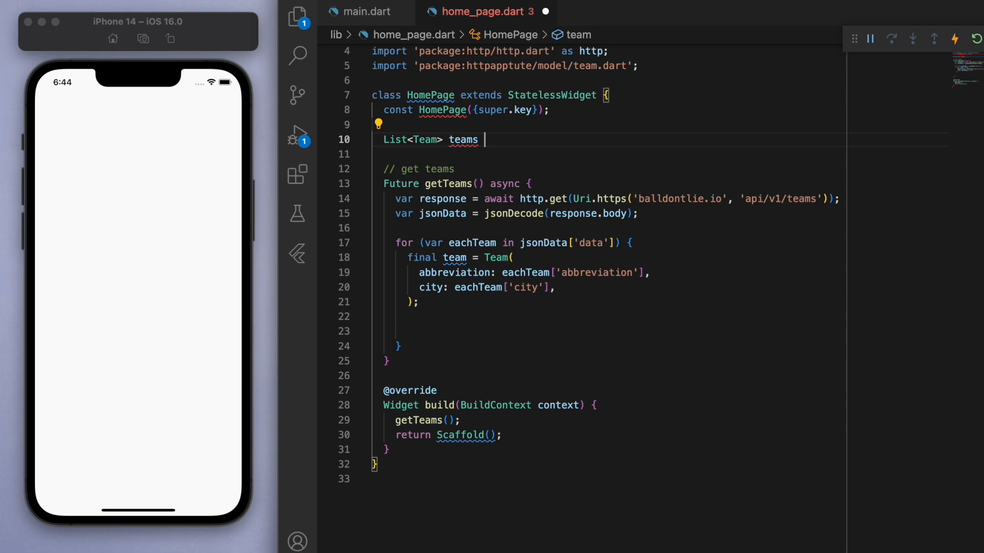
type("= [];")
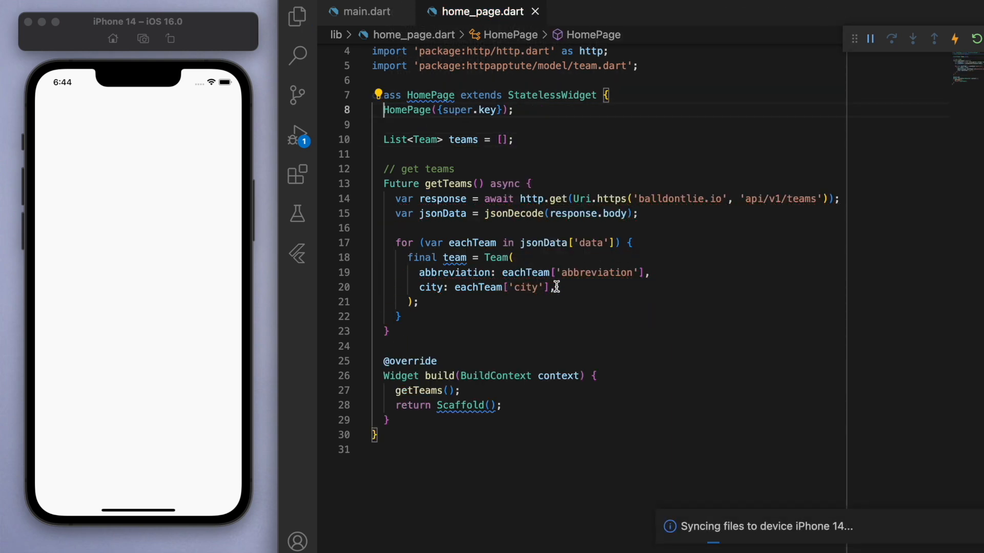
double_click(464, 140)
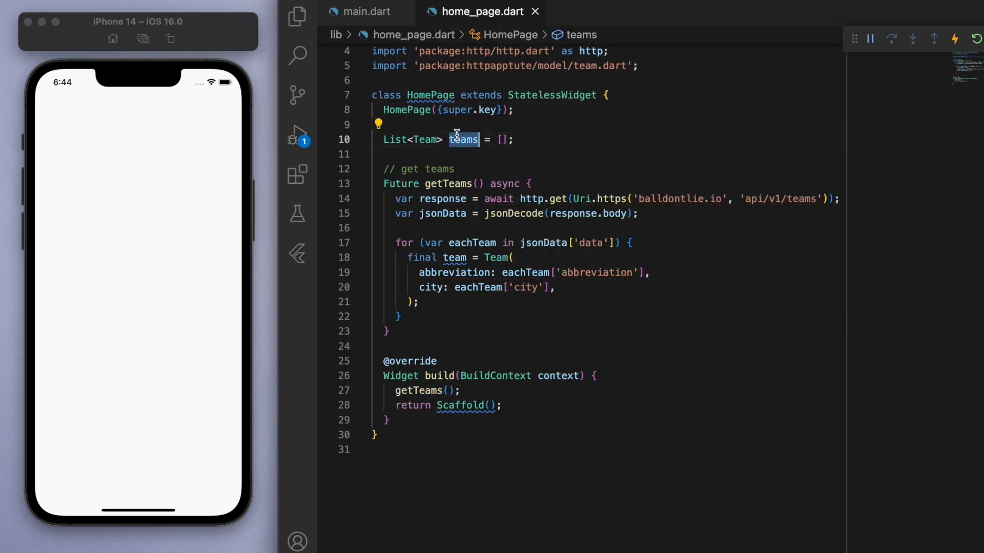
type("teams.ad")
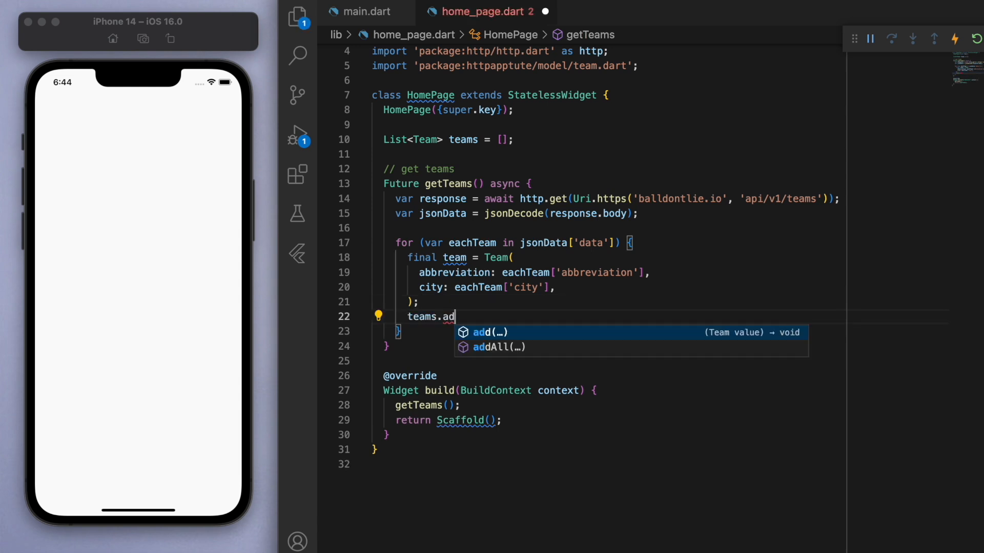
type("(team)")
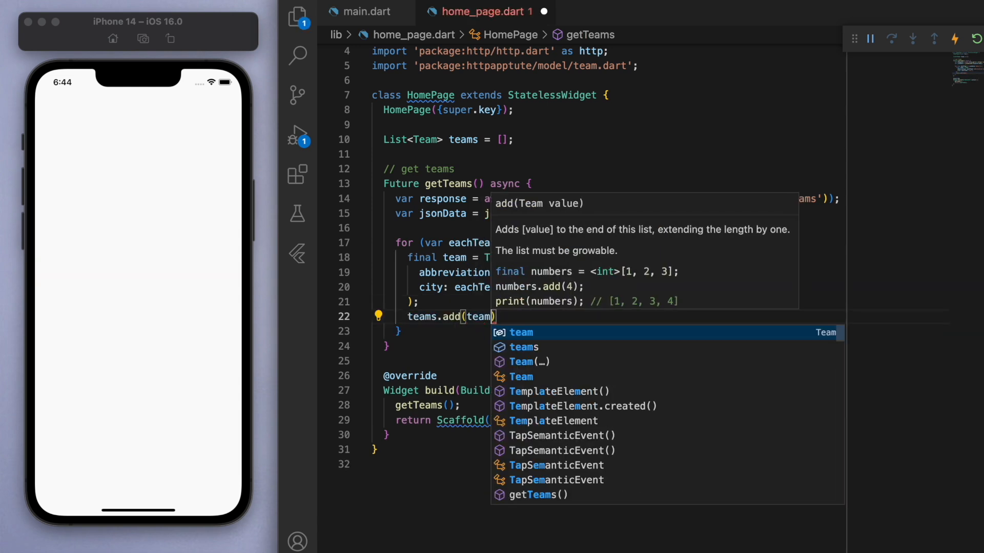
Print teams.length after the loop
type("print()")
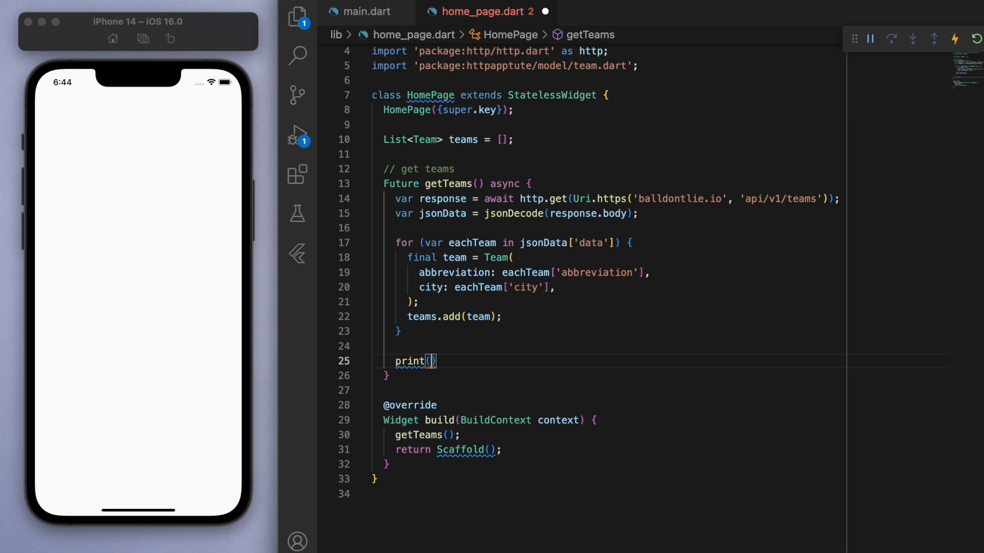
type("teams.length")
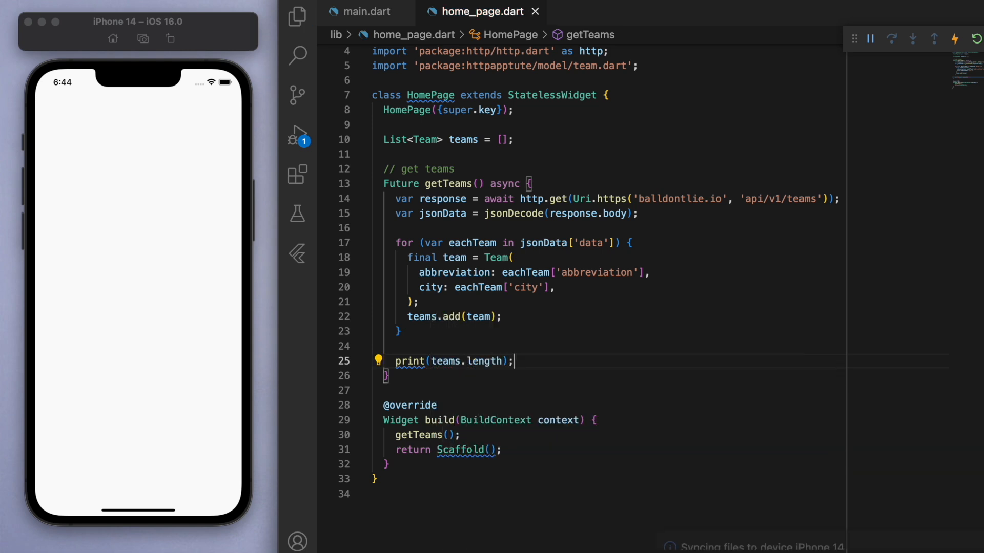
left_click(601, 462)
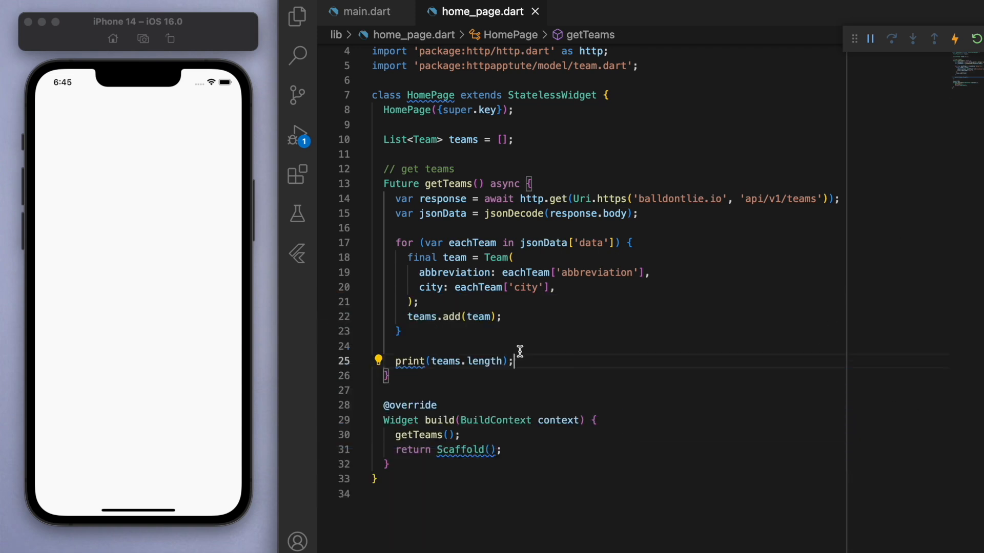
mouse_move(387, 435)
type("vod")
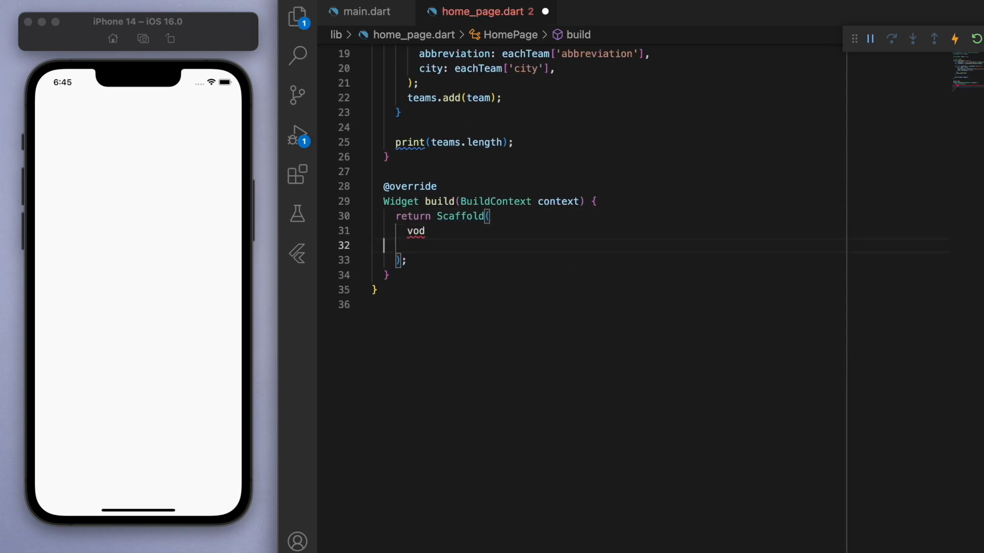
Set the Scaffold body to a FutureBuilder whose future is getTeams()
type("body: FutureBuilder,")
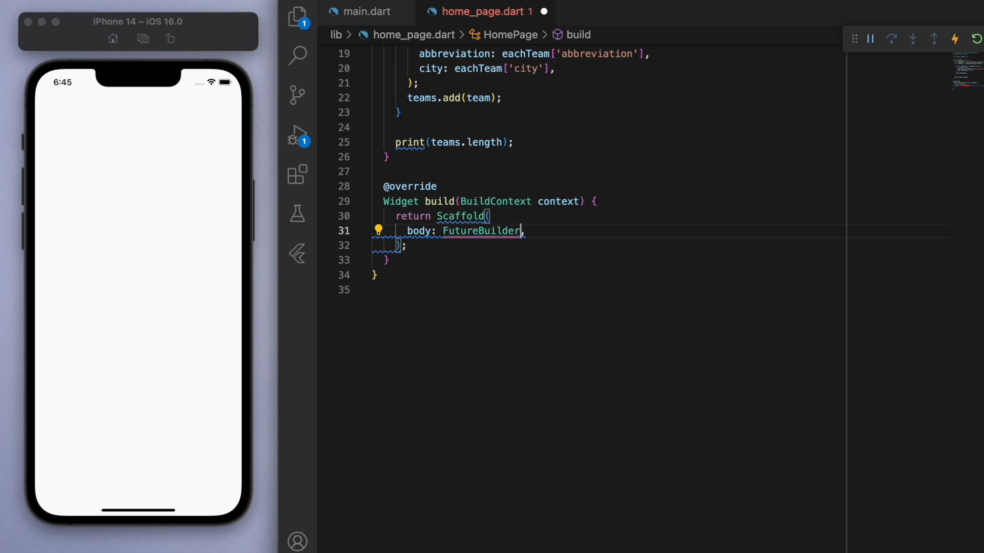
type("(")
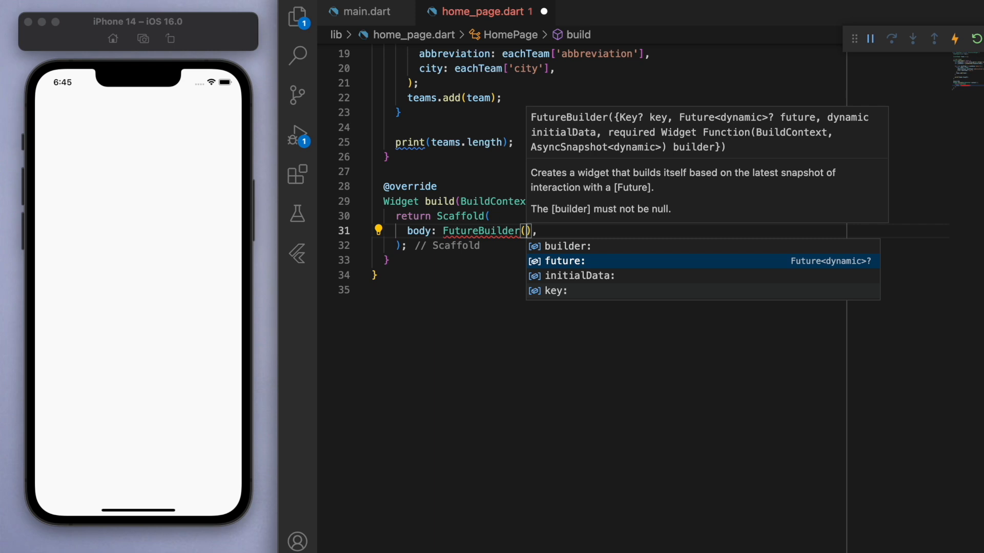
type("future: getTeams(),")
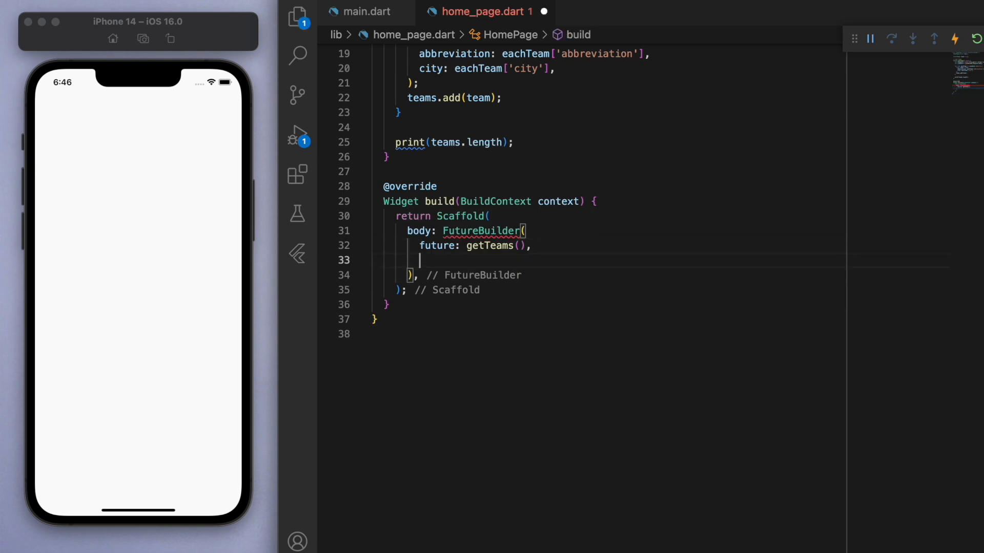
Add a builder: (context, snapshot) callback with comments for loaded versus still-loading cases
type("builder: (context, snapshot) {")
type("//")
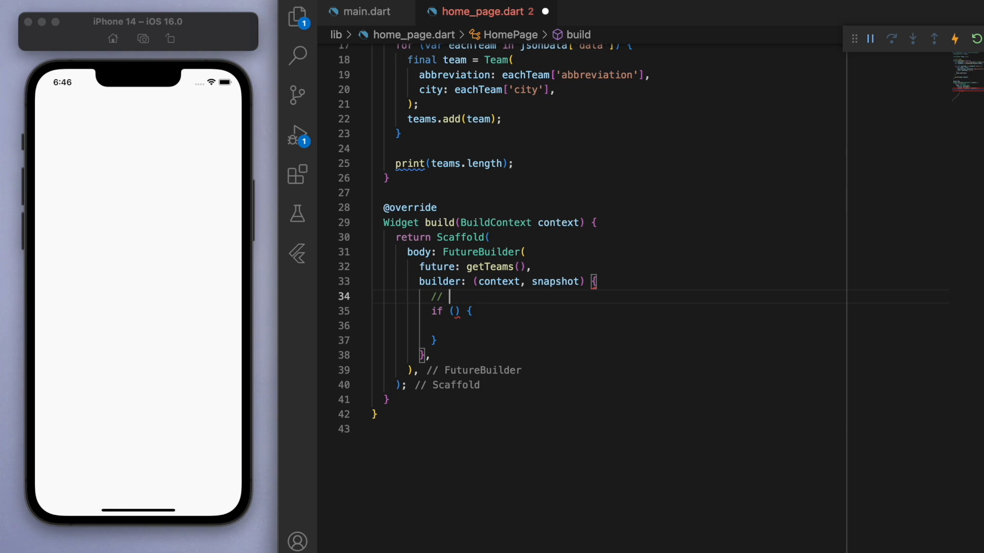
type("is it done loading?")
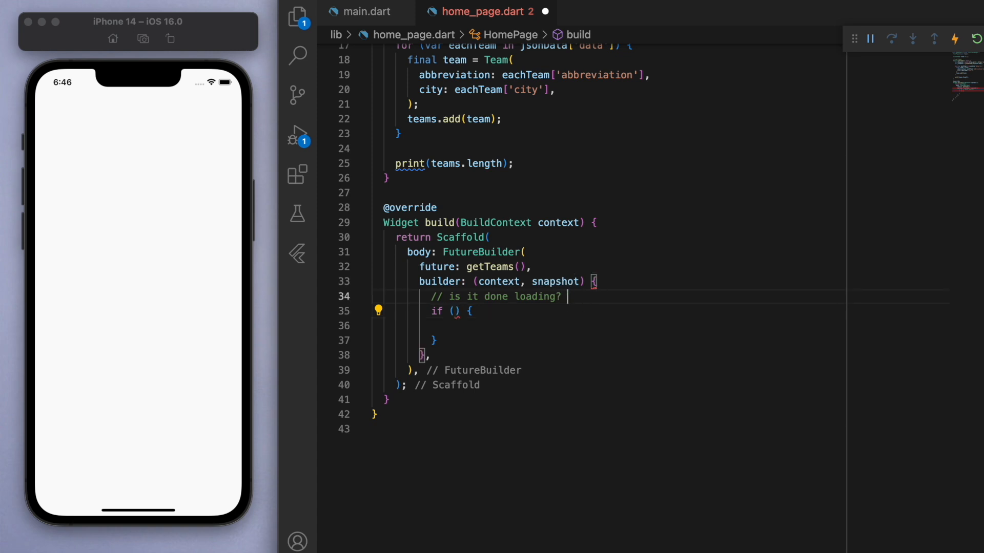
type("then show team data")
type("else {")
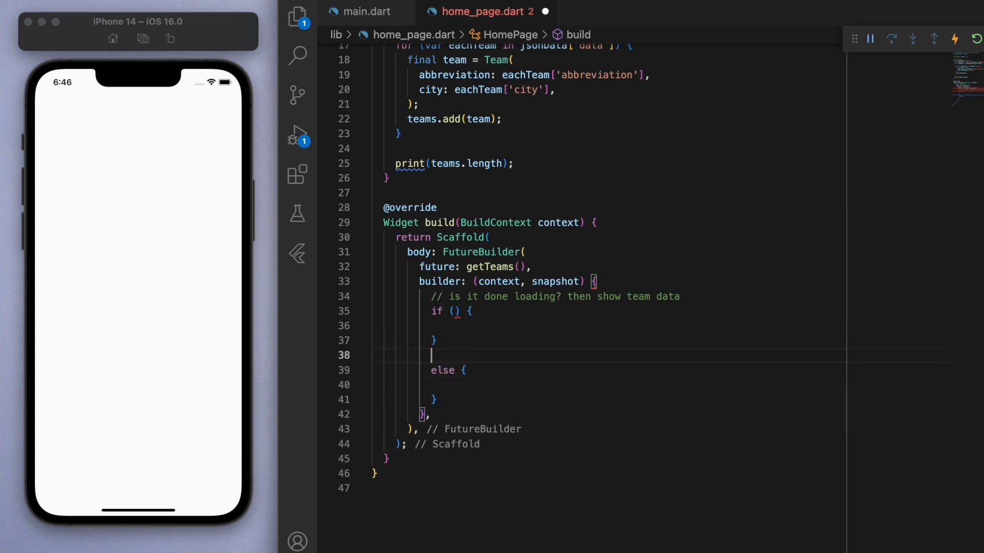
Finish the loading comment and check snapshot.connectionState == ConnectionState.done
type("// if it's still l")
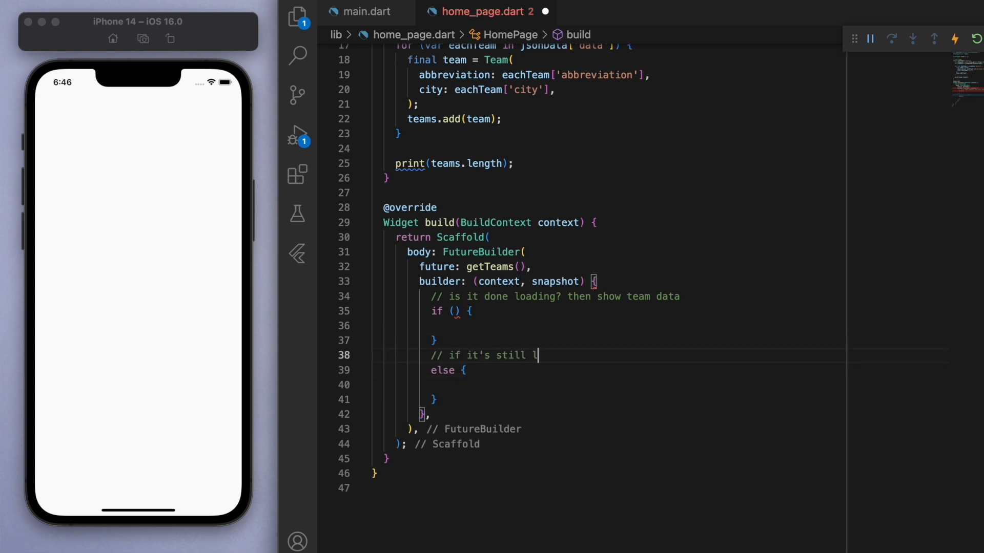
type("oading, show loading cir")
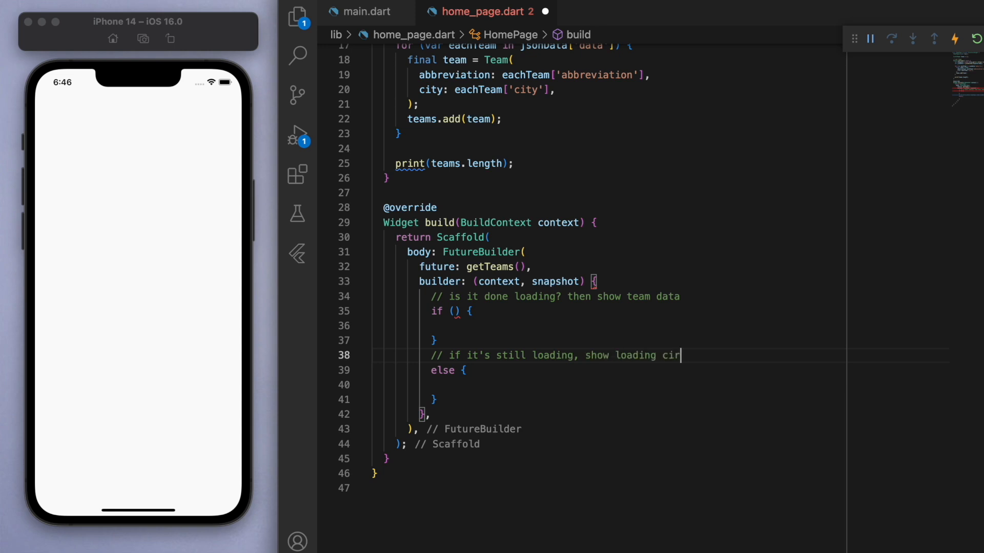
type("snapshot.")
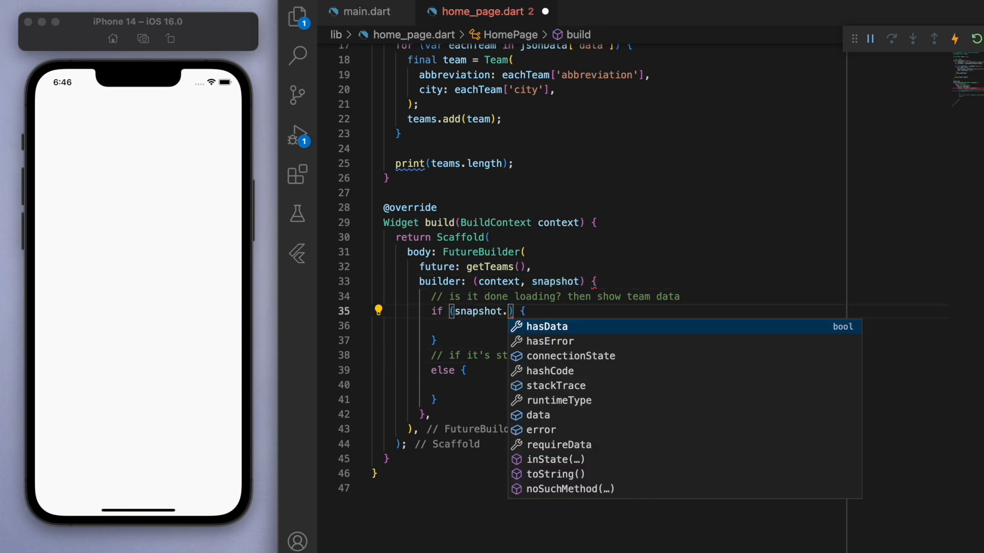
type("connectionState == ConnectionState.done")
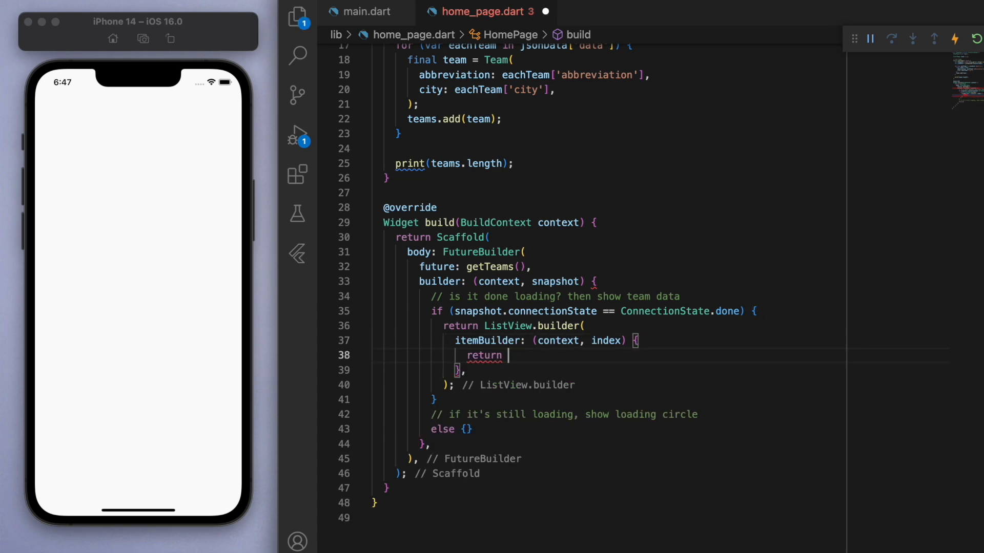
Return ListView.builder of ListTiles titled teams[index].abbreviation, else a centered CircularProgressIndicator
type("ListTile();")
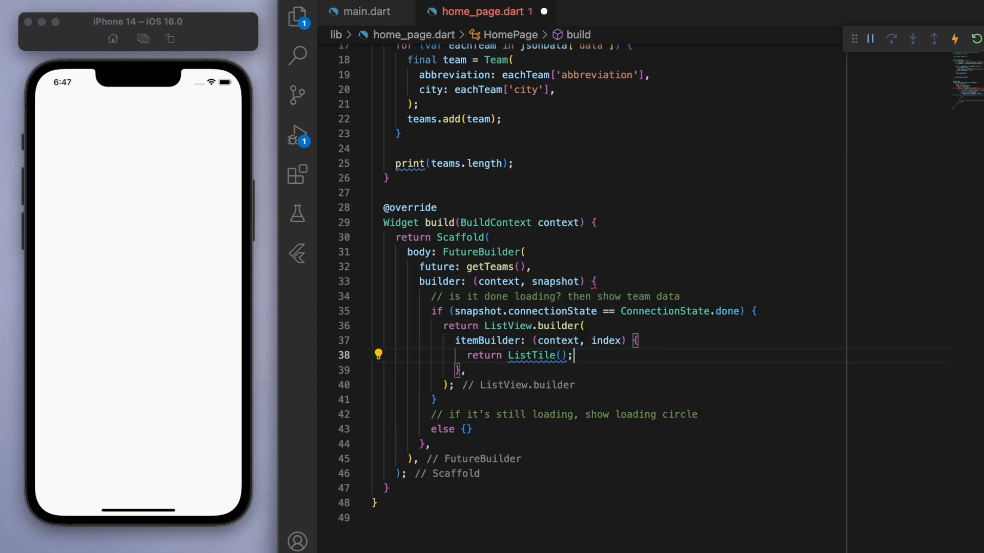
type("title: ,")
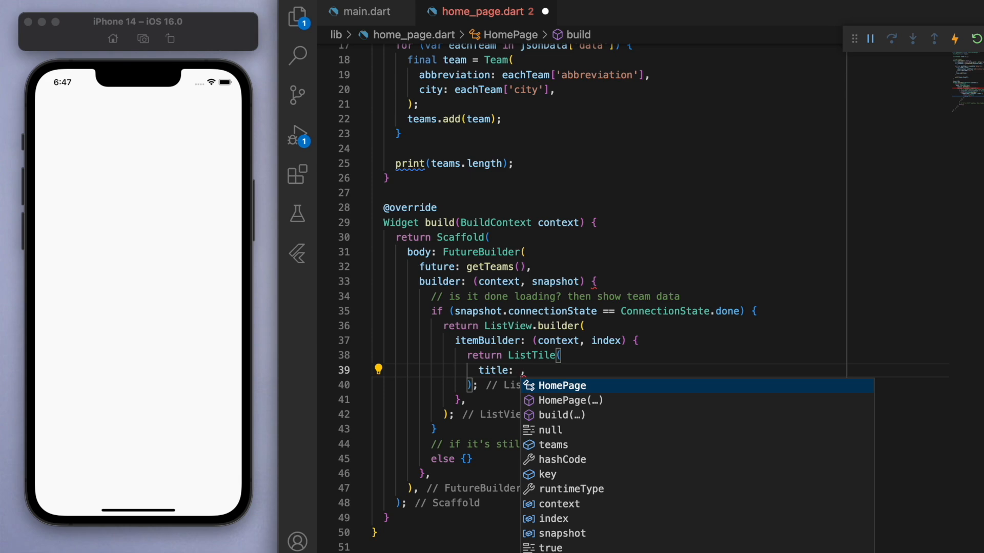
type("Text(")
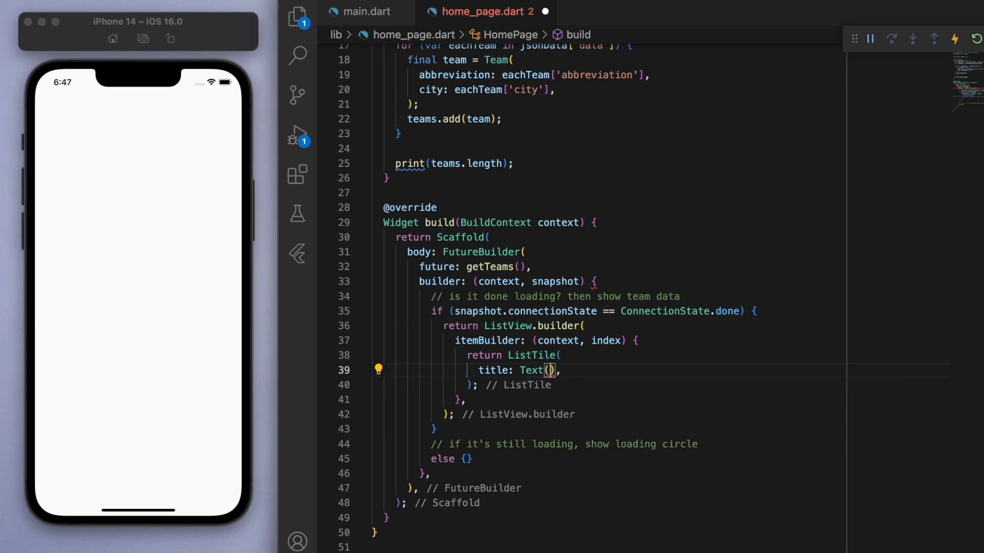
type("teams[index")
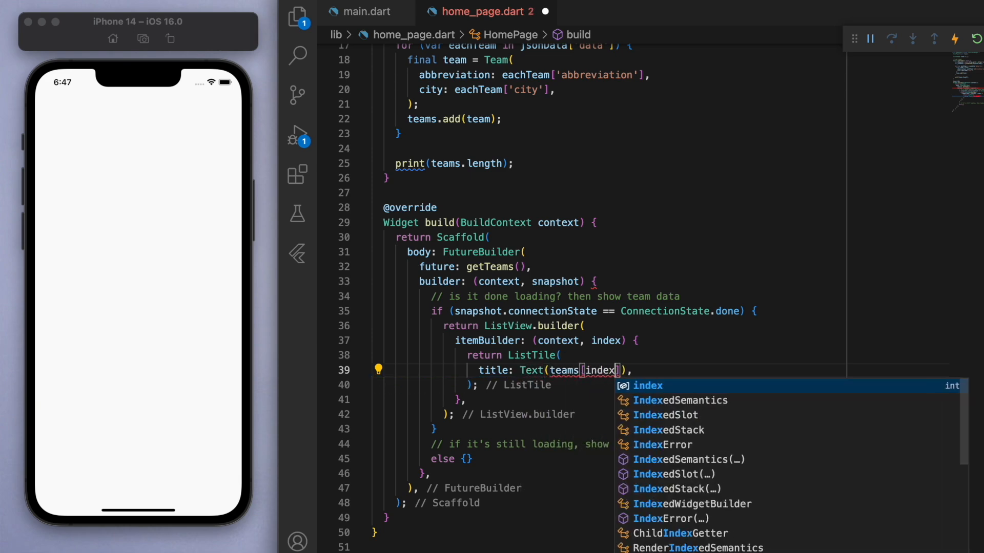
type(".abbreviation")
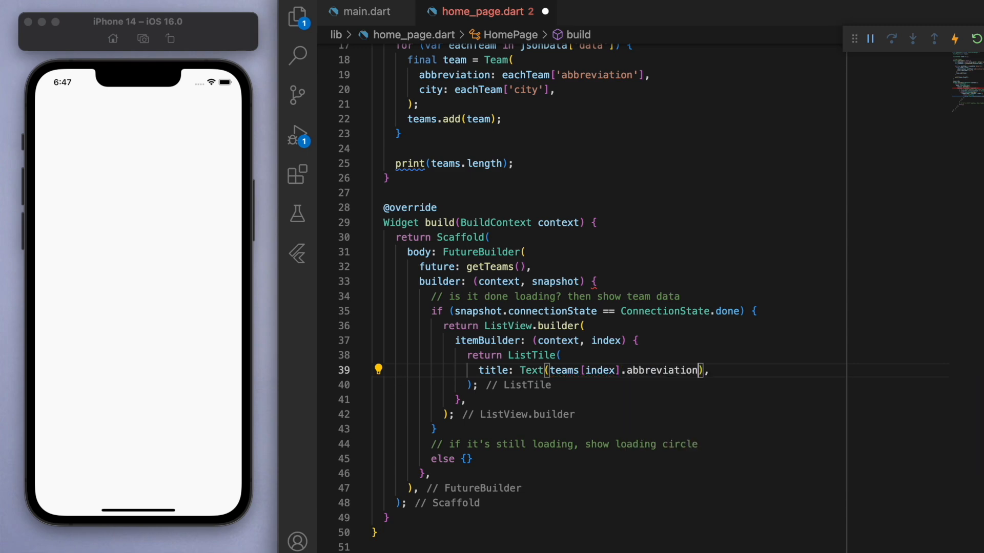
type("retu")
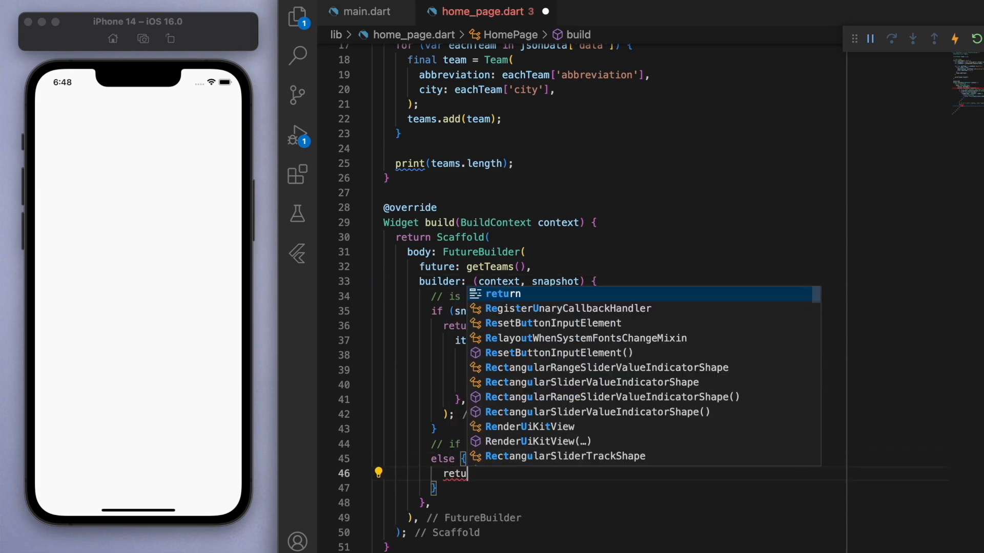
type("Centre")
type("child: CircularProgressIndicator(),")
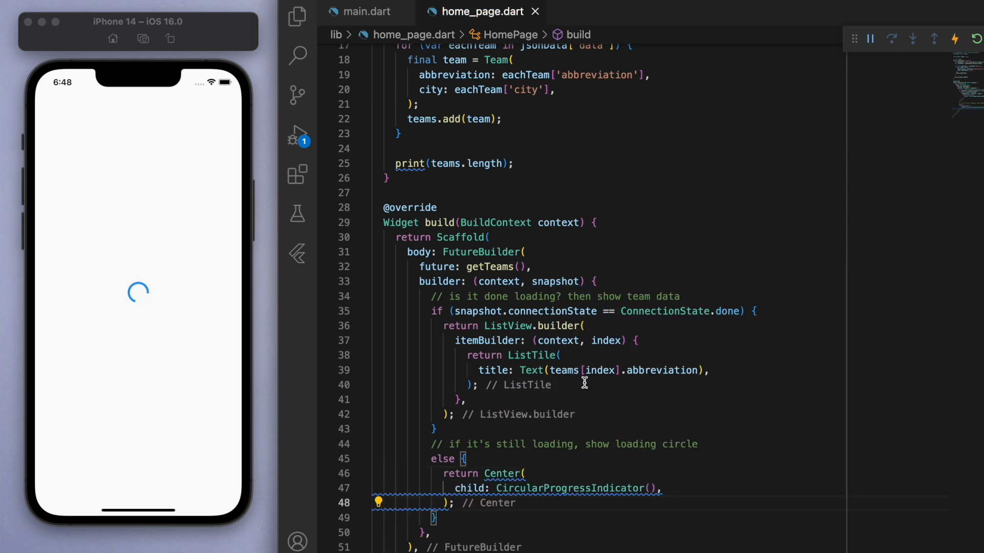
mouse_move(196, 306)
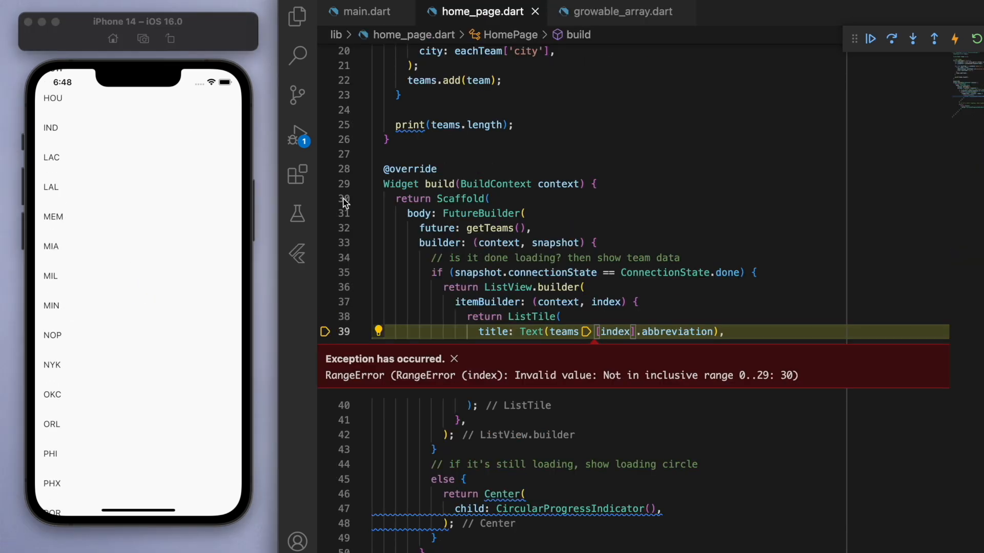
Dismiss the RangeError and set ListView.builder itemCount to teams.length so abbreviations list from ATL
left_click(453, 359)
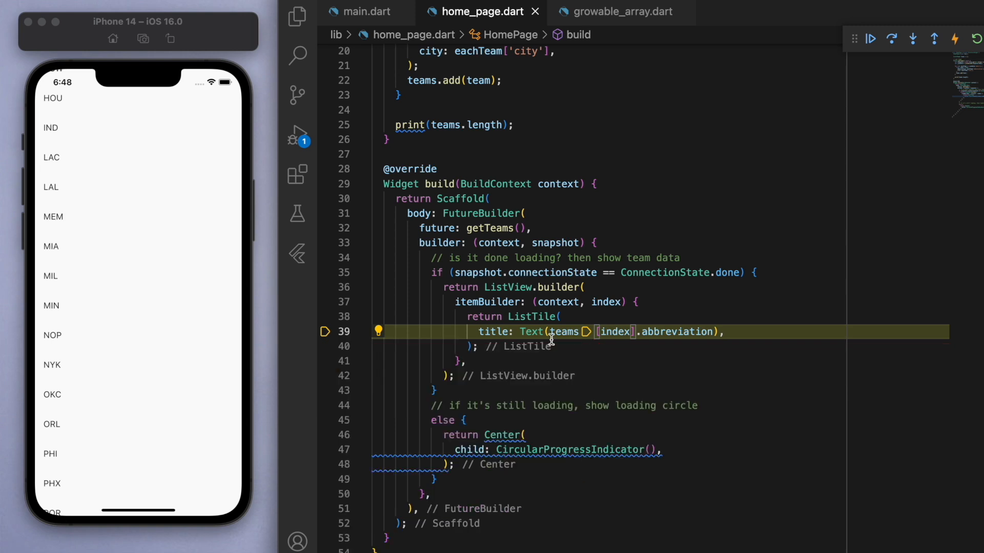
type("i")
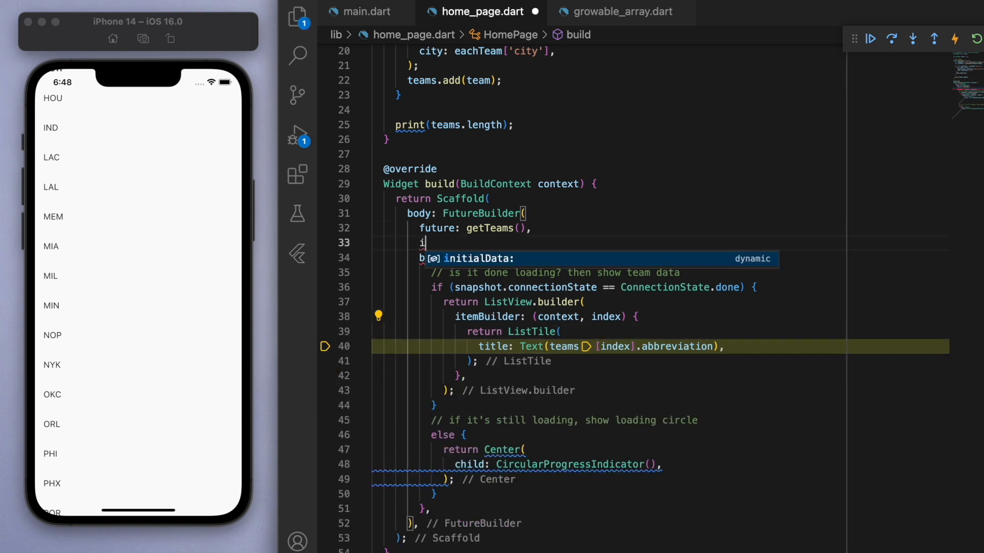
type("itemCount: teams.length,")
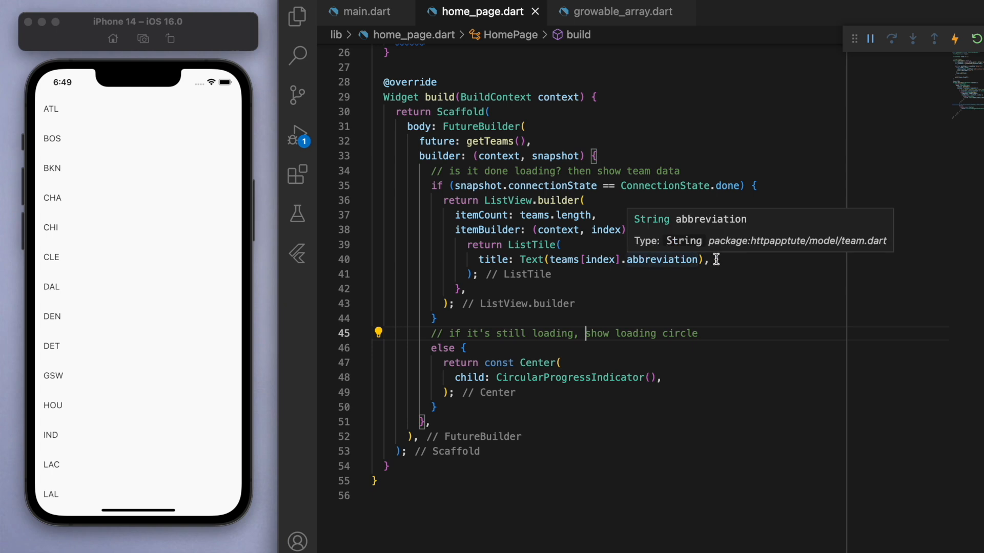
Add subtitle Text(teams[index].city) and wrap each tile in a Container decorated Colors.grey[200]
type("su")
type("decoration: BoxDecoration,")
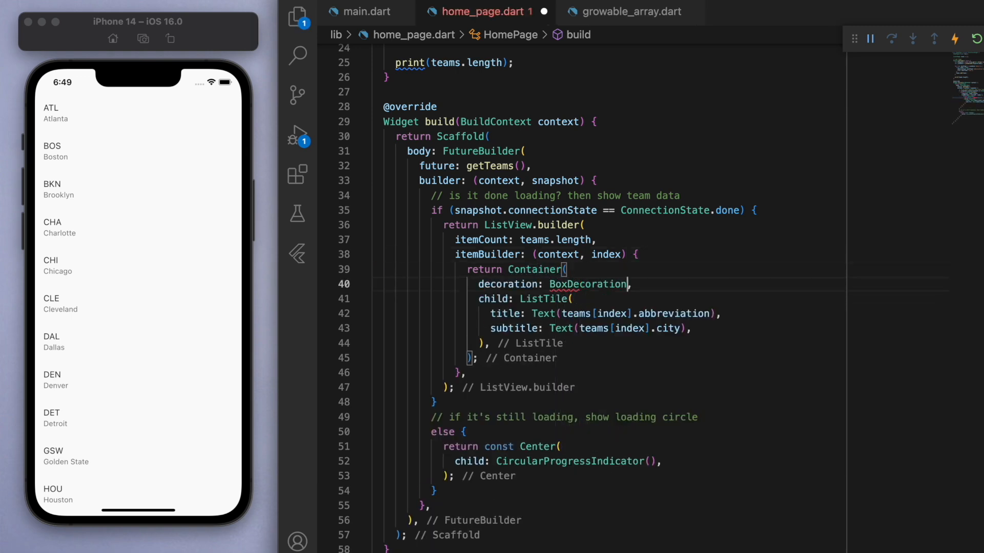
type("(color: Colors.grey[200]")
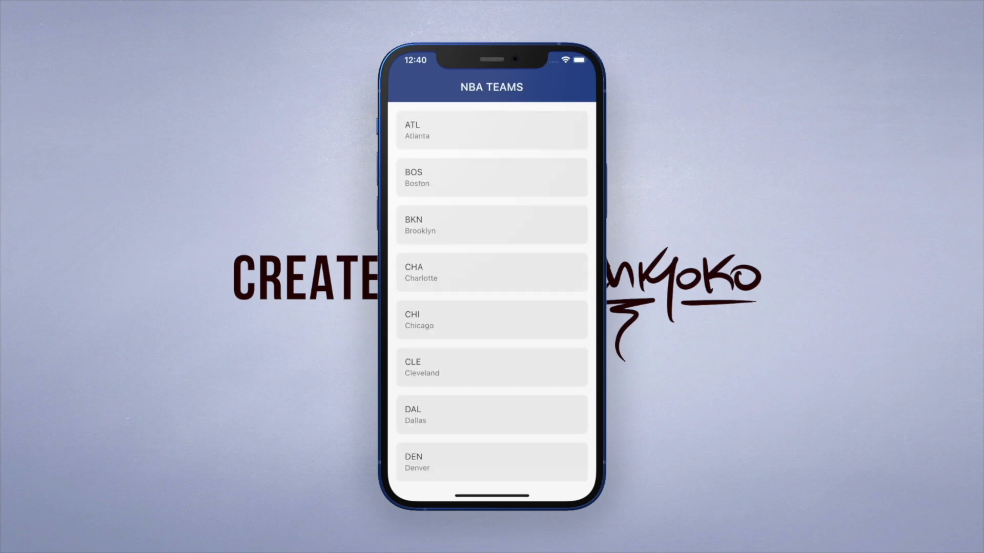
scroll("down", 3)
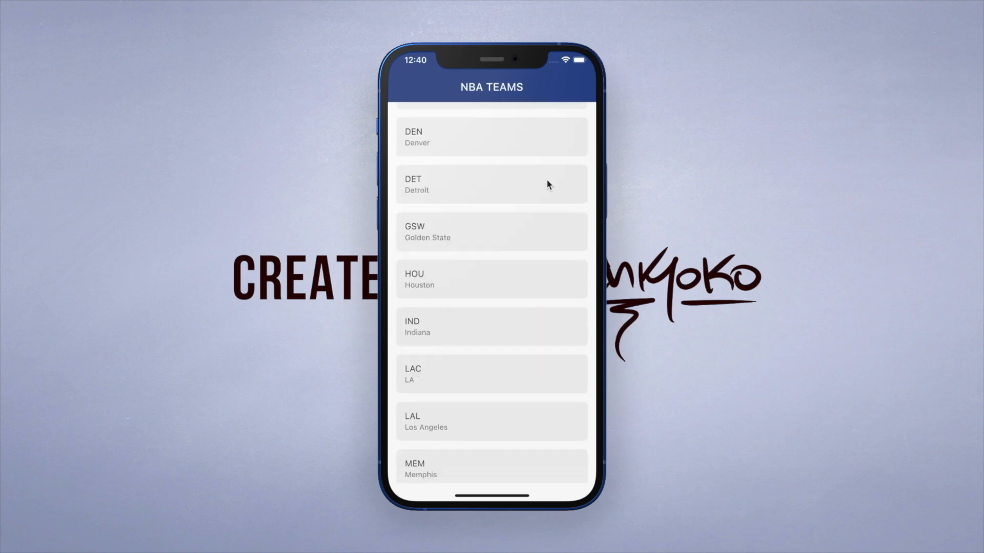
scroll("down", 3)
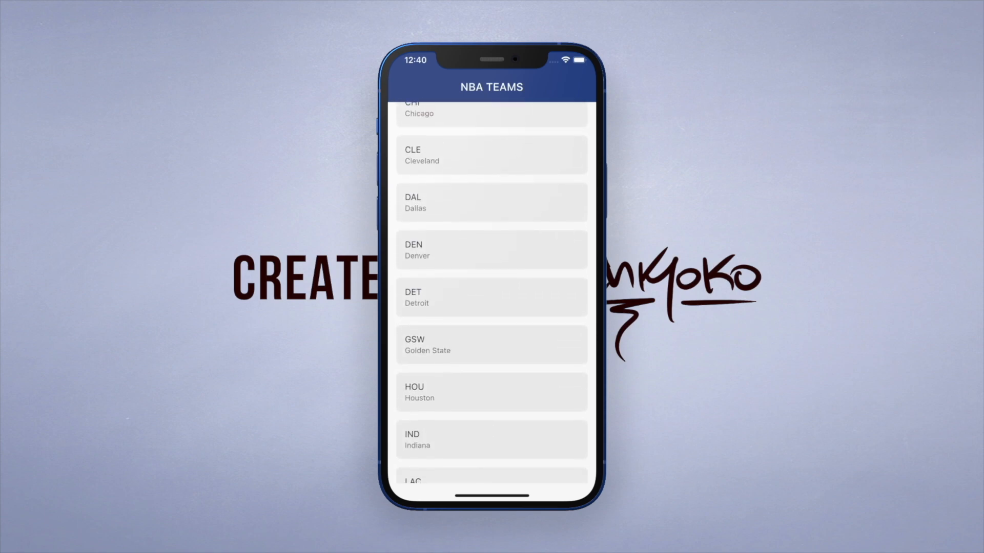
scroll("down", 3)
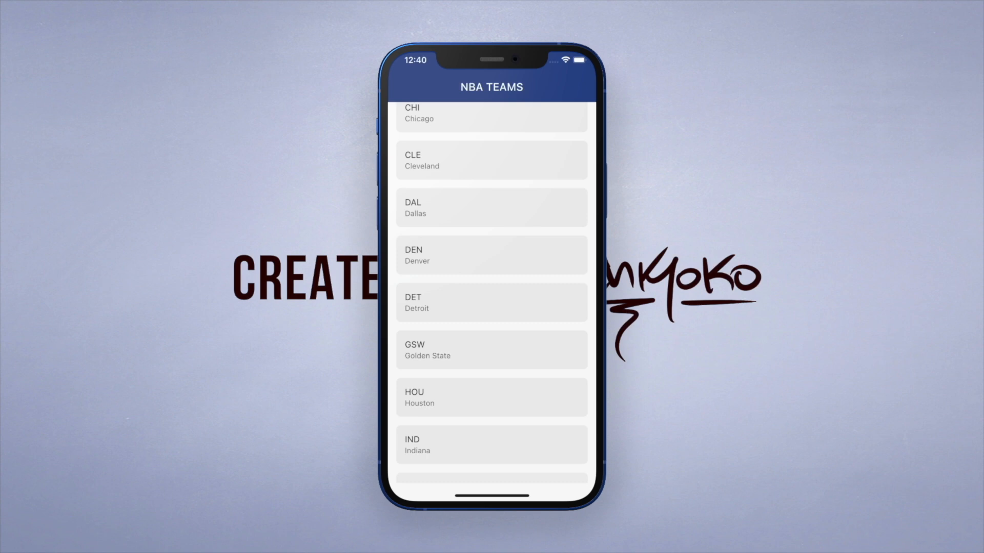